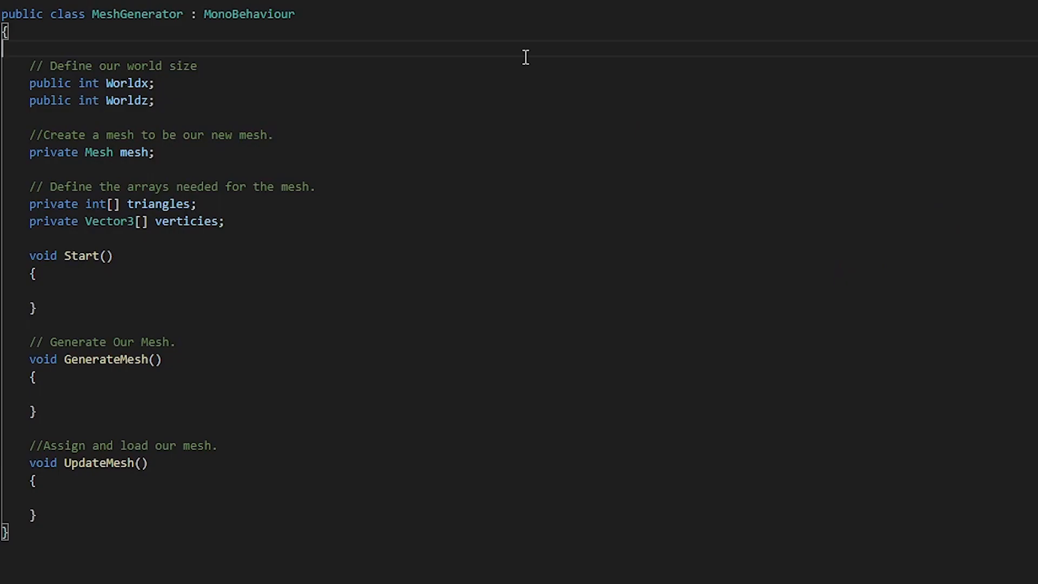
{"action": "mouse_move", "coordinate": [386, 143]}
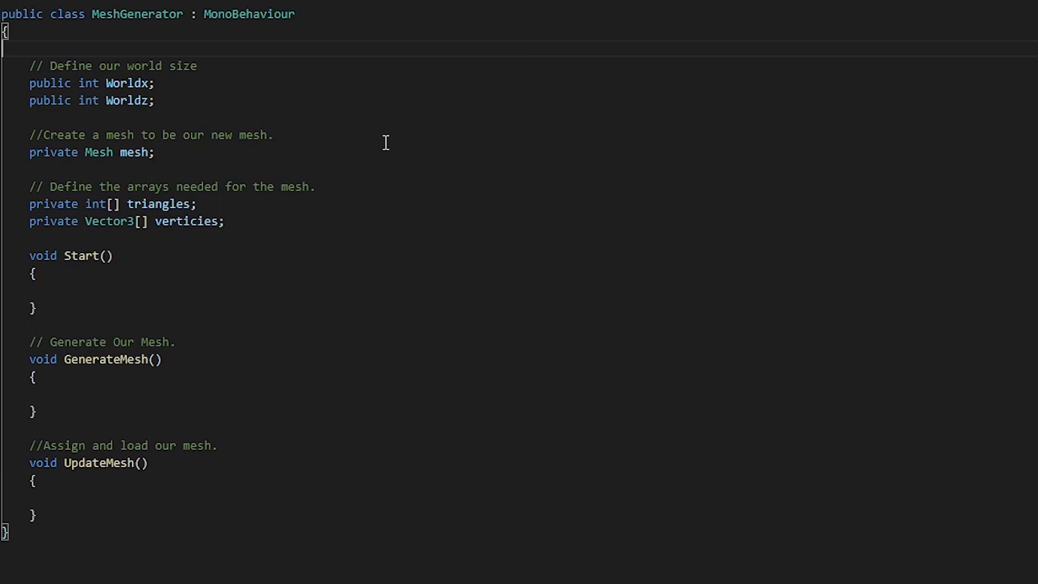
{"action": "mouse_move", "coordinate": [373, 139]}
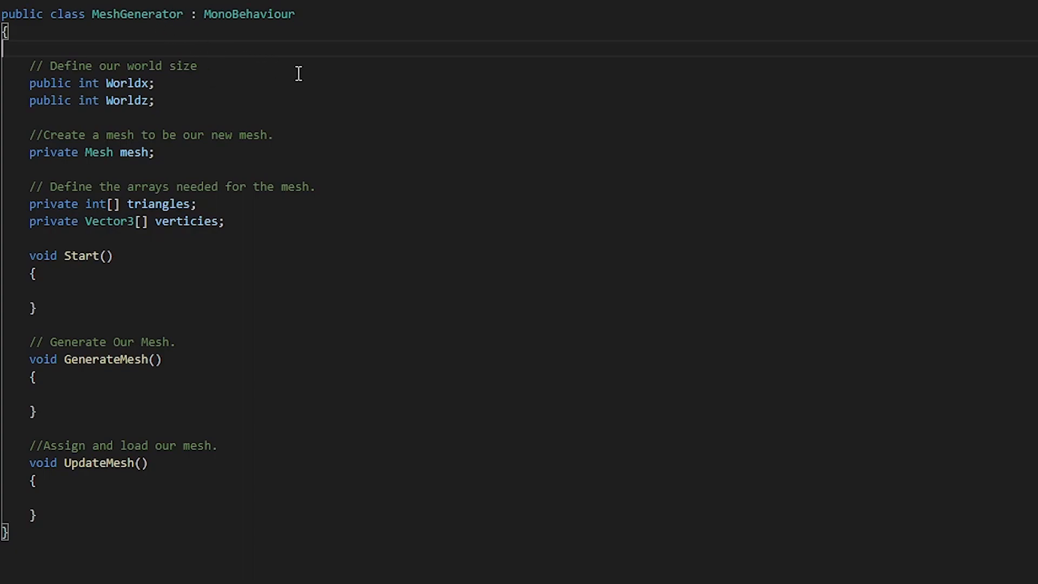
{"action": "mouse_move", "coordinate": [337, 103]}
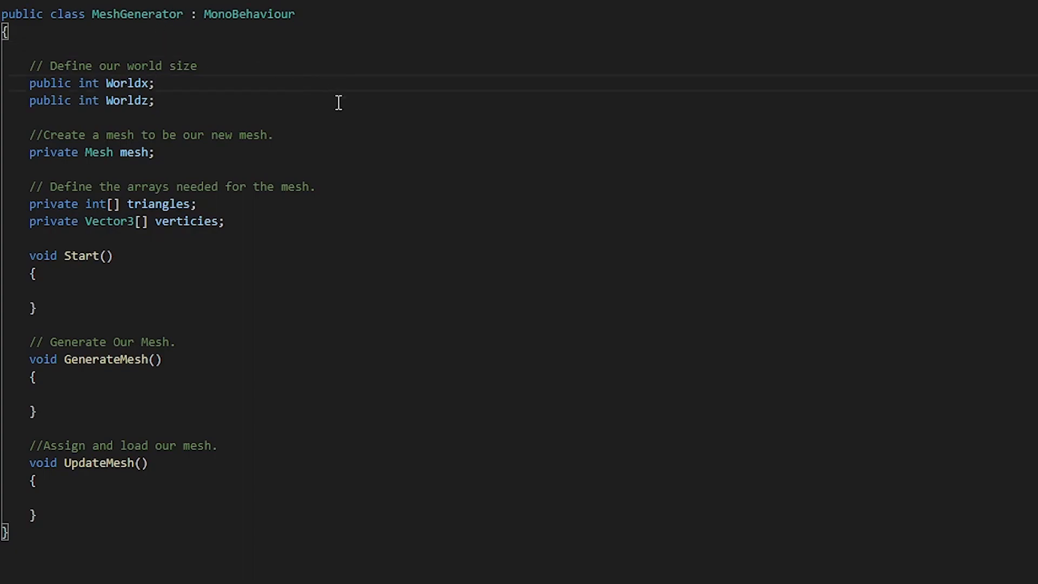
Step: Inside Start(), write mesh = new Mesh(); then the MeshFilter assignment and GenerateMesh/UpdateMesh calls
{"action": "left_click", "coordinate": [154, 100]}
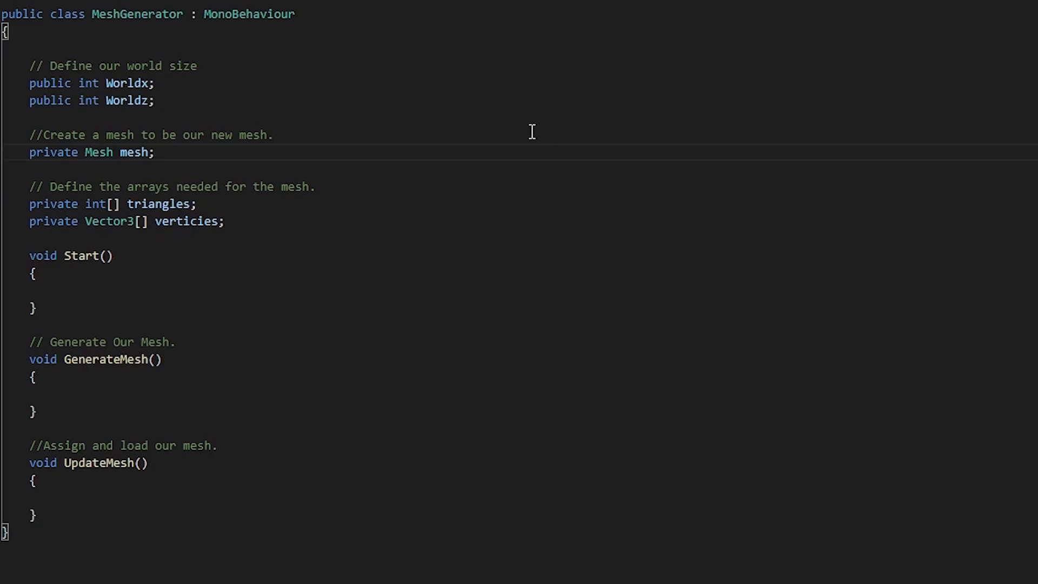
{"action": "mouse_move", "coordinate": [521, 174]}
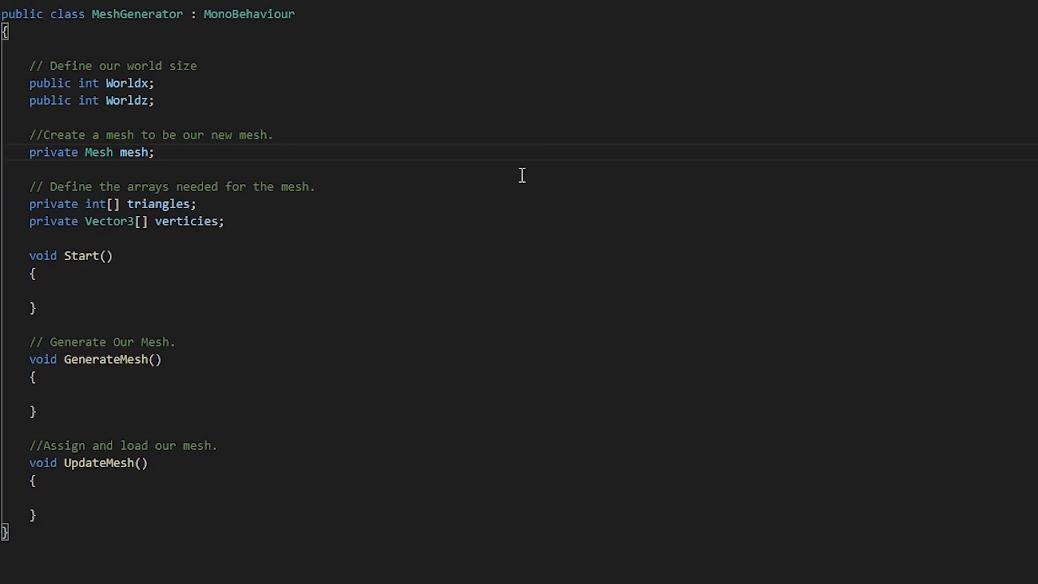
{"action": "mouse_move", "coordinate": [577, 180]}
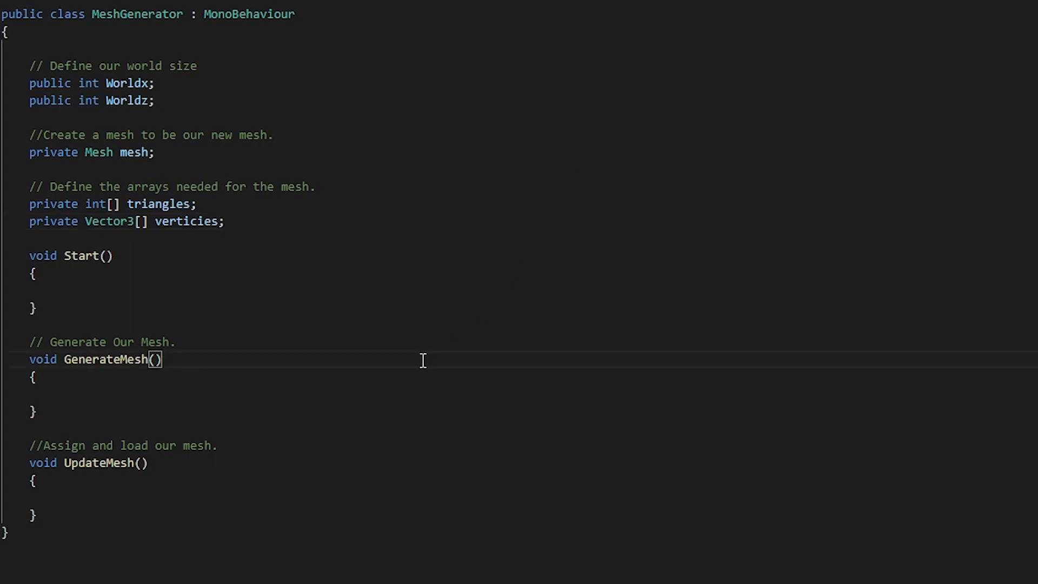
{"action": "mouse_move", "coordinate": [325, 461]}
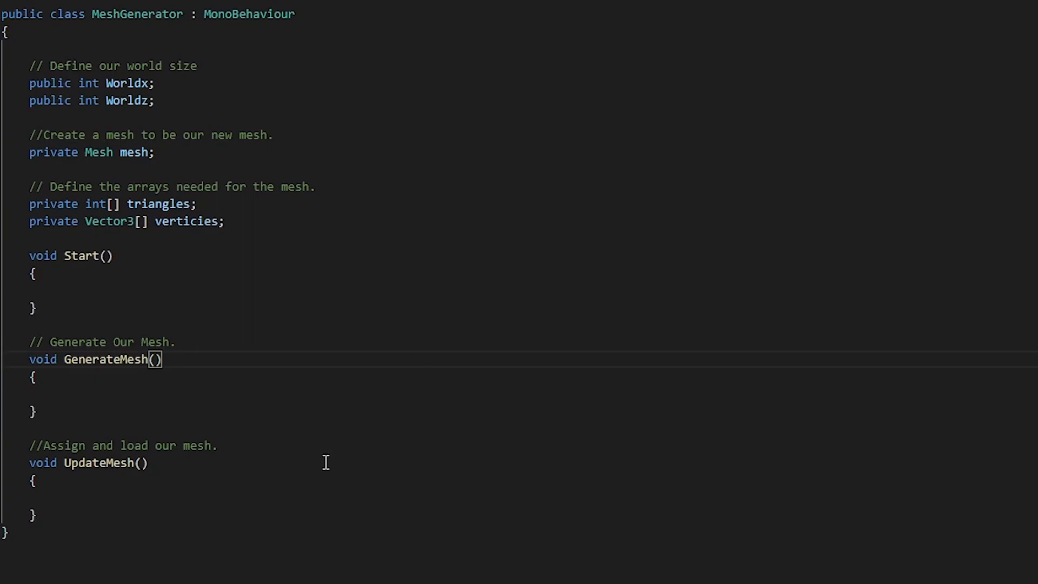
{"action": "left_click", "coordinate": [32, 272]}
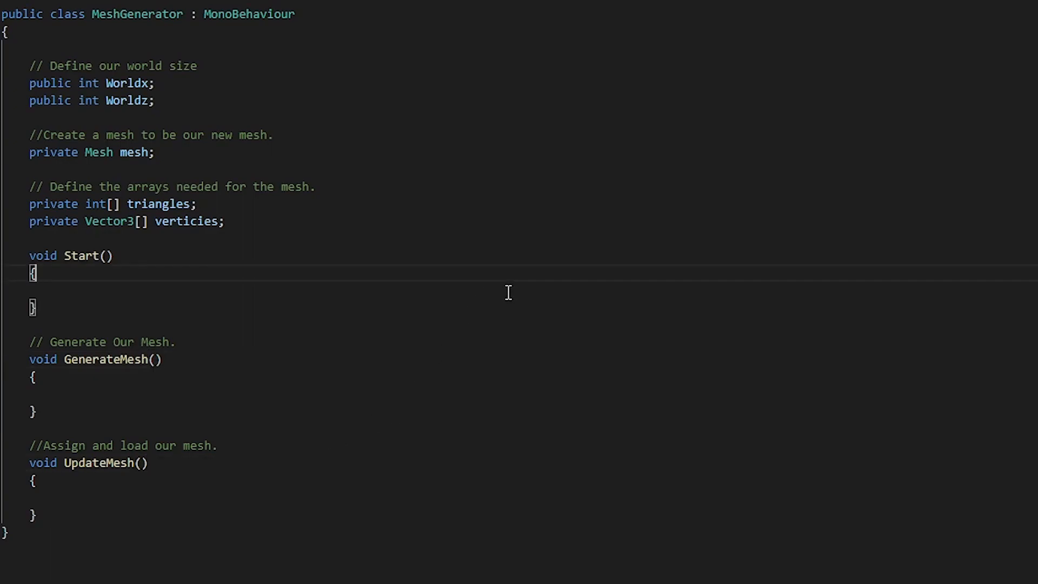
{"action": "type", "text": "mesh = new Mesh();"}
{"action": "type", "text": "GetComponent<MeshFilter>().mesh = mesh;"}
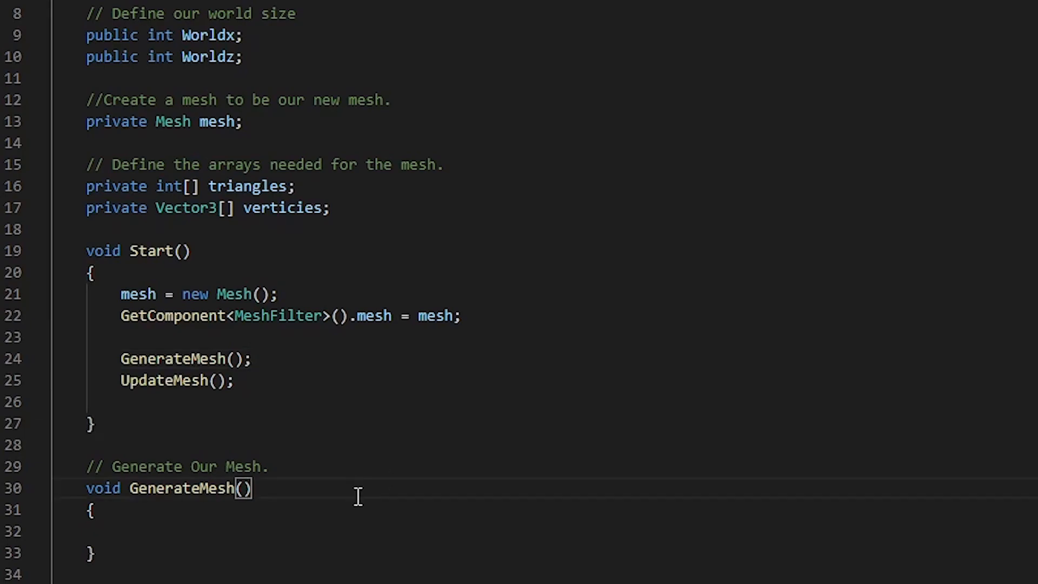
{"action": "mouse_move", "coordinate": [306, 380]}
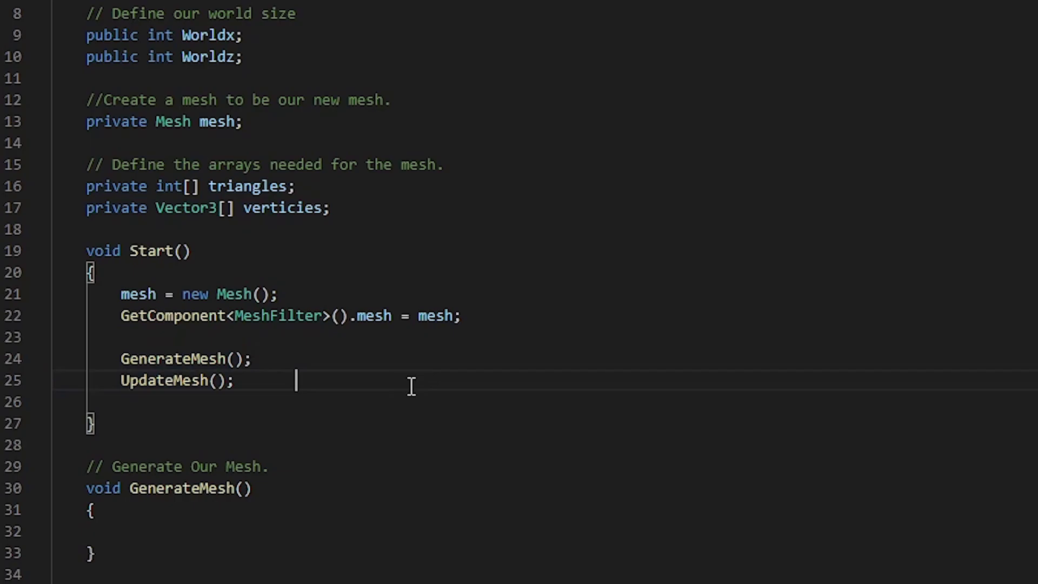
{"action": "scroll", "scroll_direction": "down", "scroll_amount": 3}
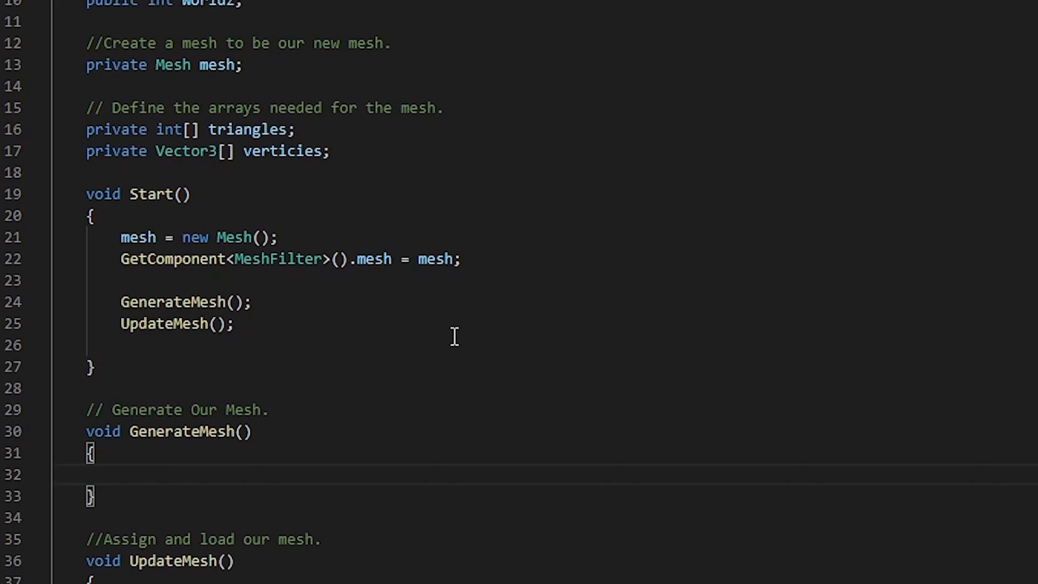
Step: Allocate triangles = new int[Worldx * Worldz * 6] and verticies of (Worldx+1)*(Worldz+1) in GenerateMesh
{"action": "type", "text": "triangles = new int[Worldx * Worldz * 6];"}
{"action": "type", "text": "verticies = new Vector3[(Worldx + 1) * (Worldz + 1)];"}
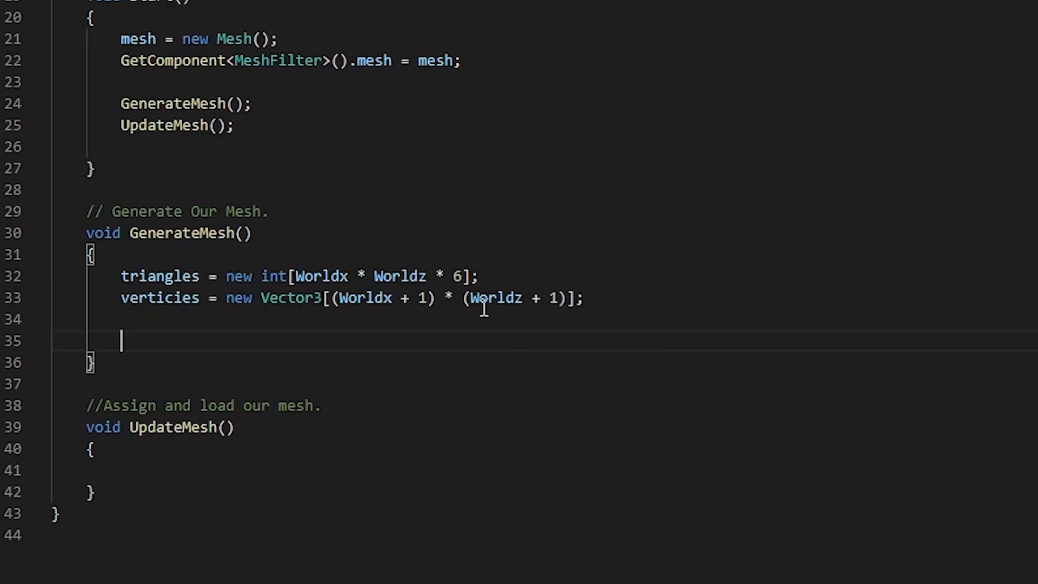
{"action": "mouse_move", "coordinate": [675, 271]}
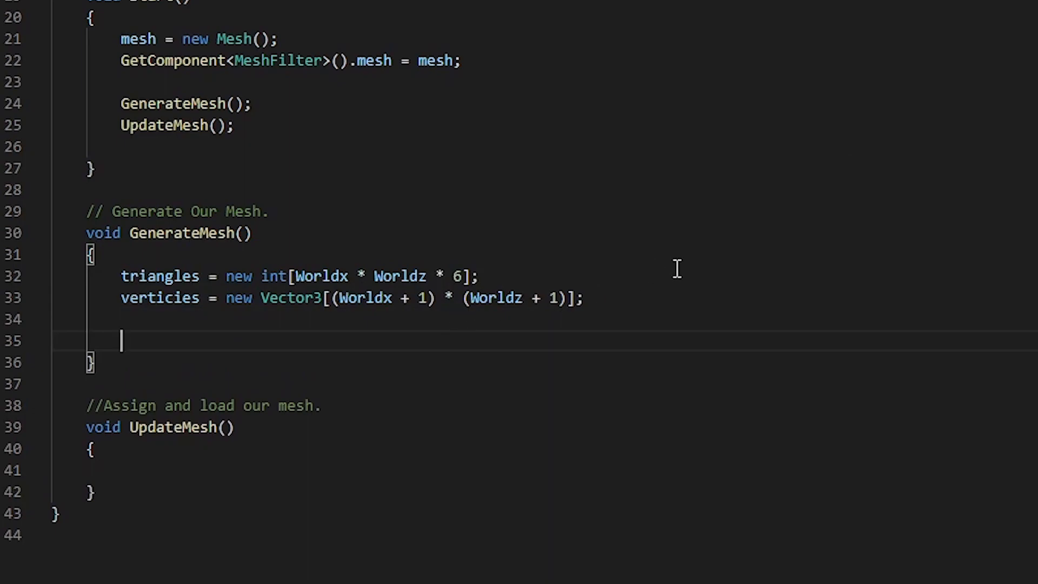
{"action": "left_click", "coordinate": [480, 276]}
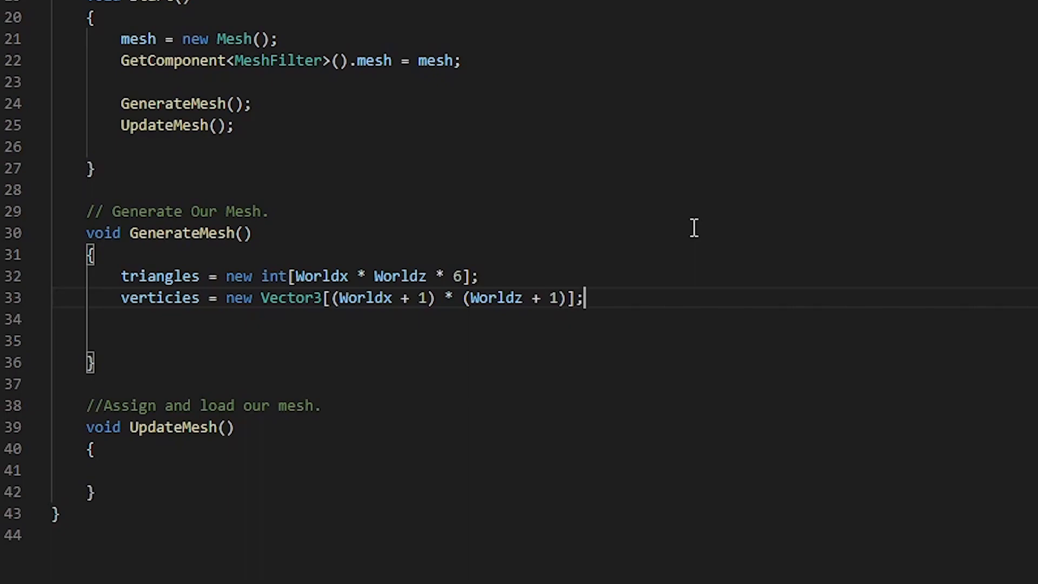
{"action": "key", "text": "Enter"}
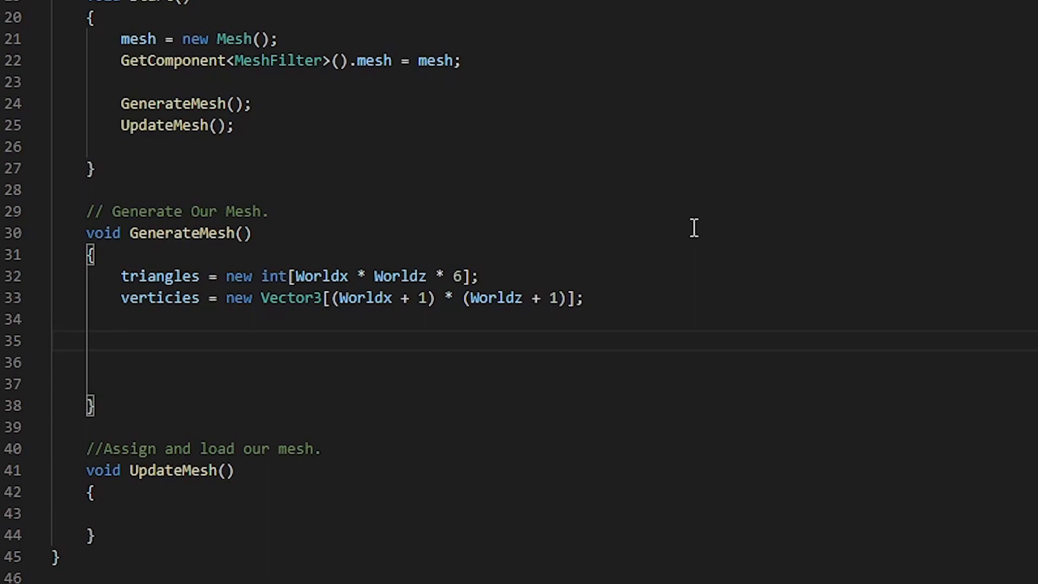
Step: Write nested z/x for loops setting verticies[i] = new Vector3(x,0,z) with counter i++
{"action": "type", "text": "for (int z = 0; z <= Worldz; z++)"}
{"action": "type", "text": "for (int x = 0; x <= Worldx; x++"}
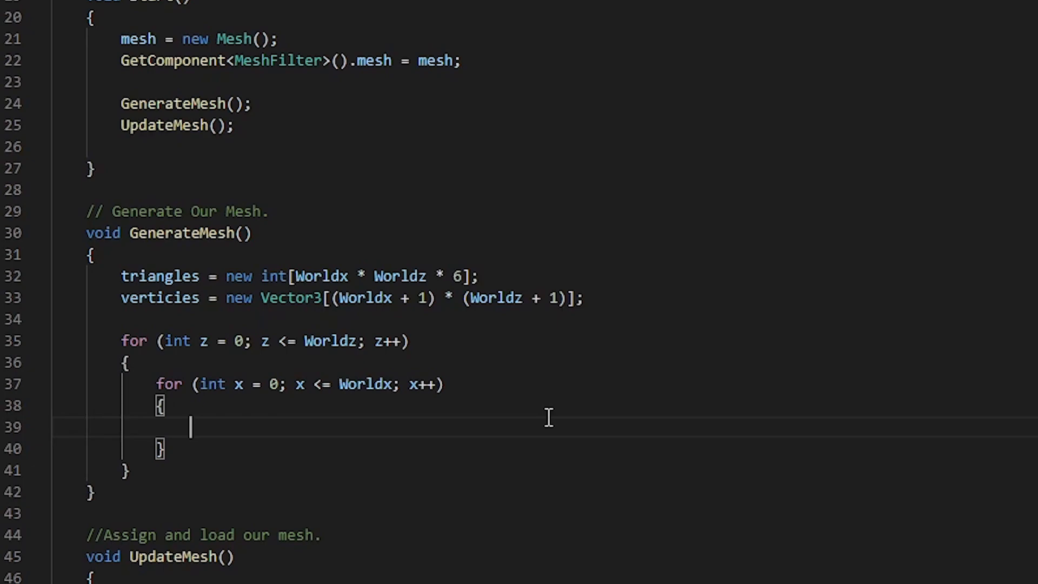
{"action": "type", "text": "verticies[] = new Vector3(x,0,z);"}
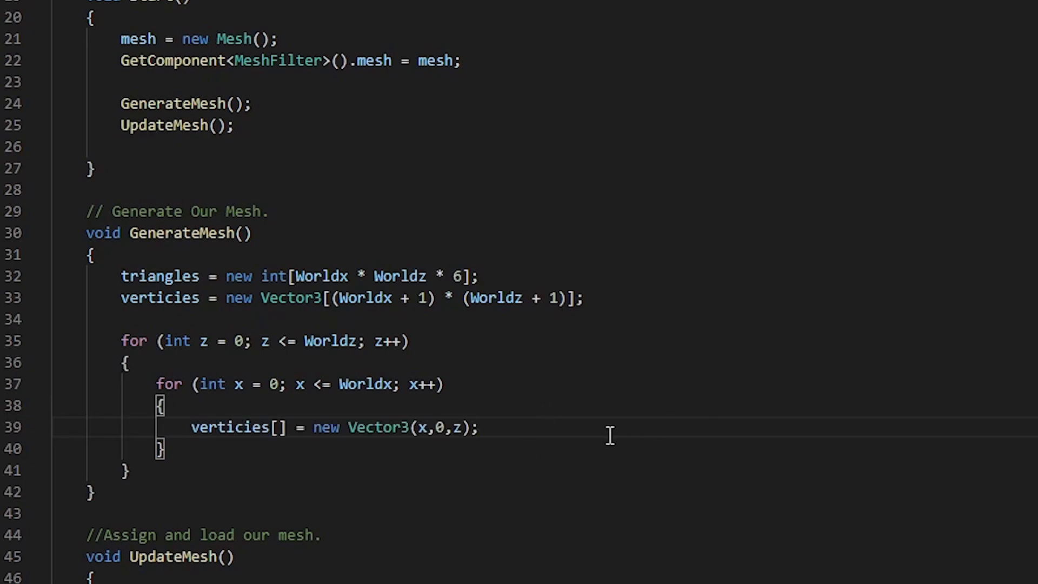
{"action": "mouse_move", "coordinate": [529, 395]}
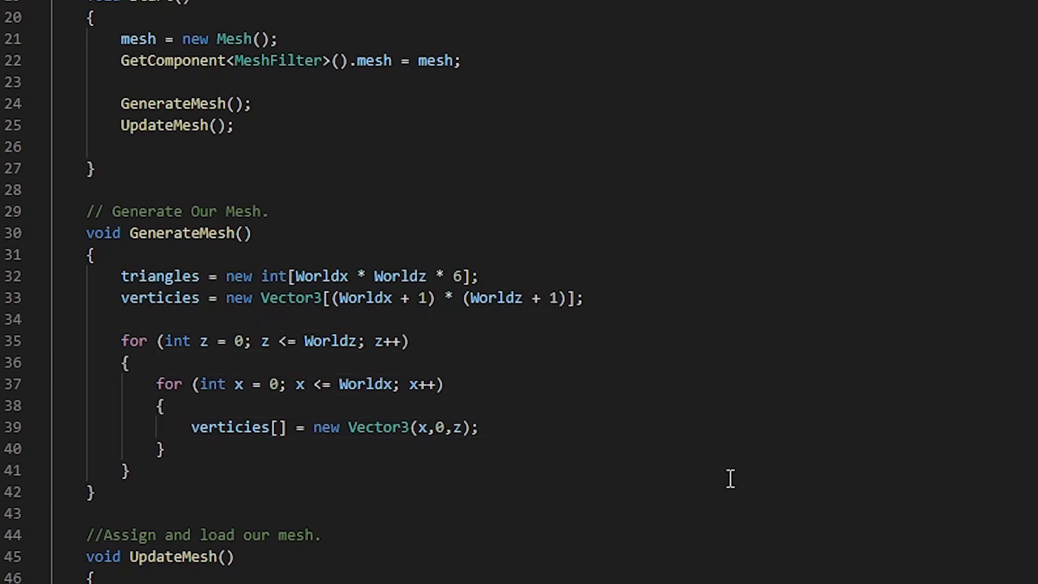
{"action": "mouse_move", "coordinate": [299, 427]}
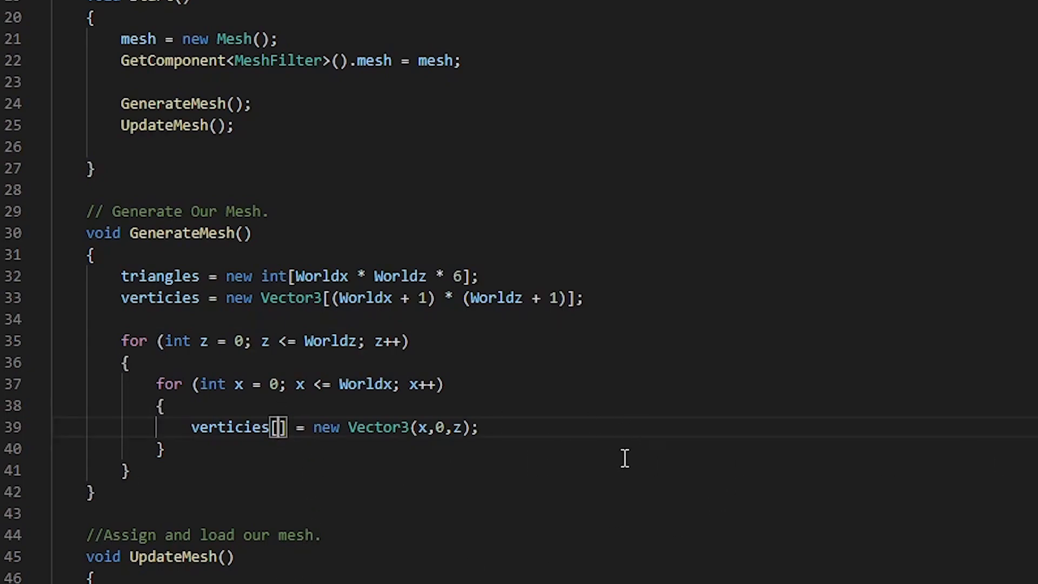
{"action": "mouse_move", "coordinate": [378, 427]}
{"action": "type", "text": " i = 0,"}
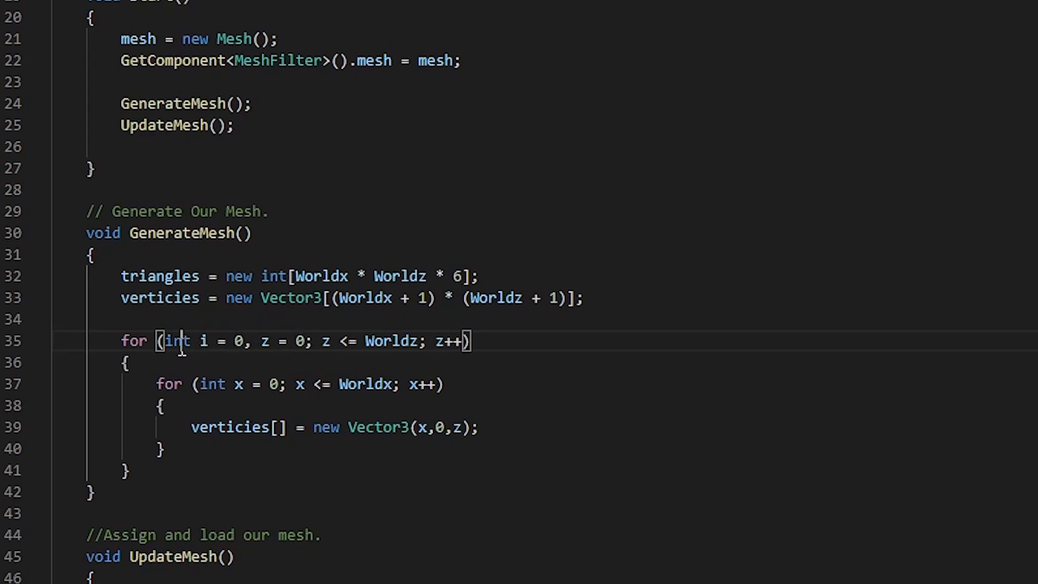
{"action": "double_click", "coordinate": [176, 340]}
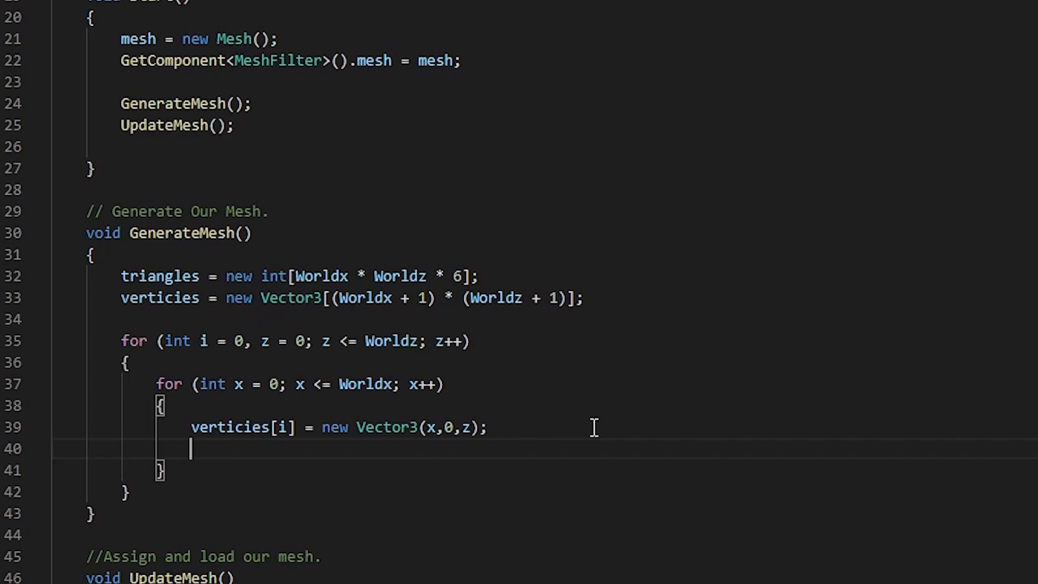
{"action": "type", "text": "i++;"}
{"action": "type", "text": "for(int x = 0; x < Worldx; x++) {"}
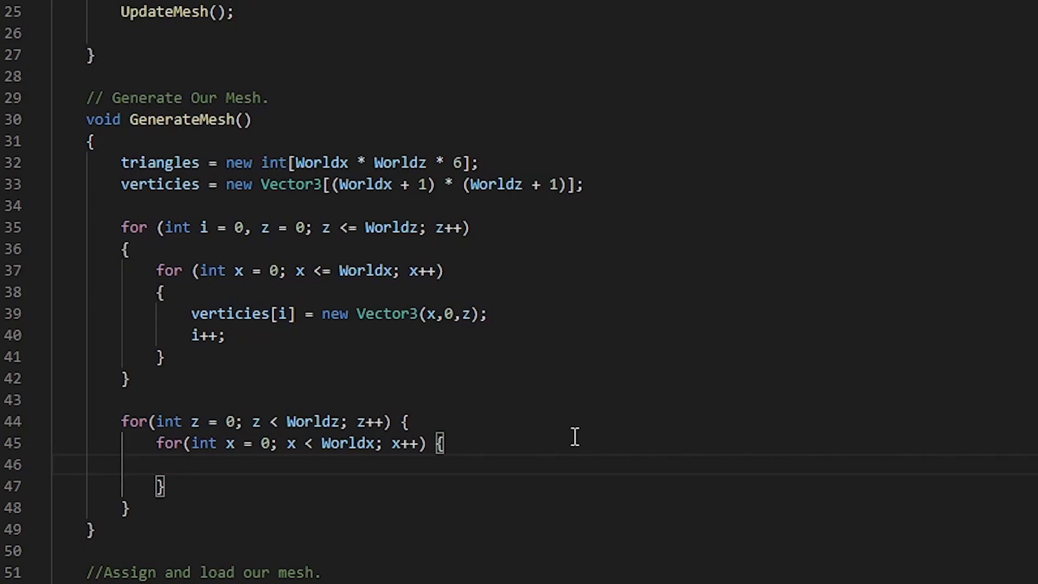
Step: Assign triangles[0] = 0 and triangles[1] = Worldz + 1 inside the triangle loop
{"action": "type", "text": "triangles[0]"}
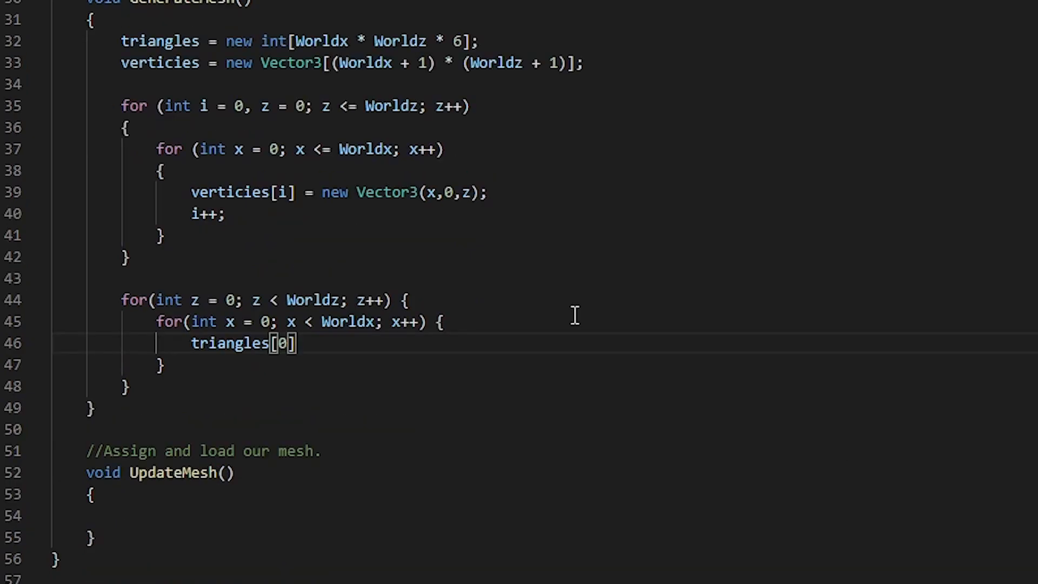
{"action": "type", "text": "= 0;"}
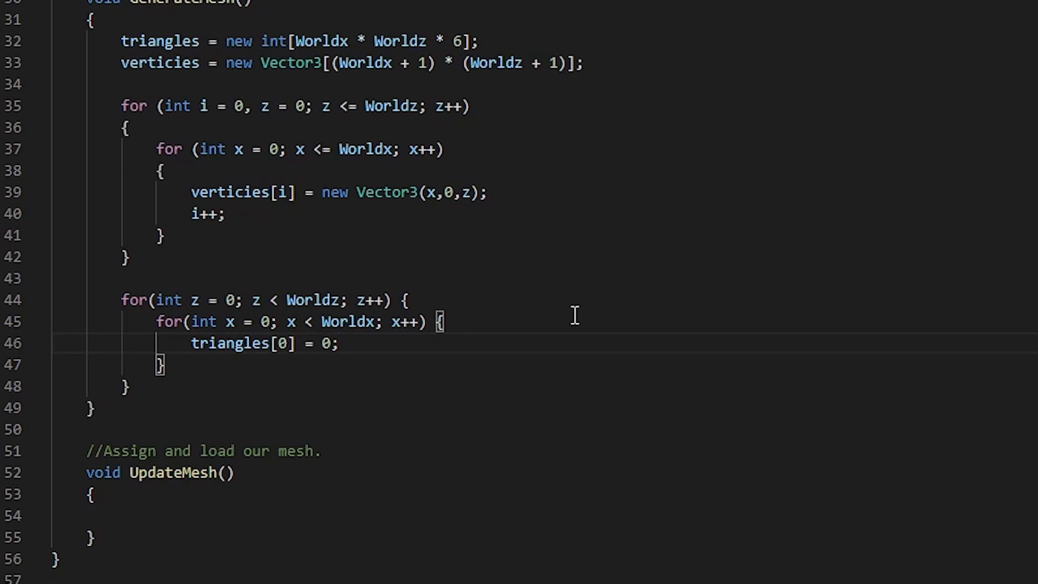
{"action": "type", "text": "triangles"}
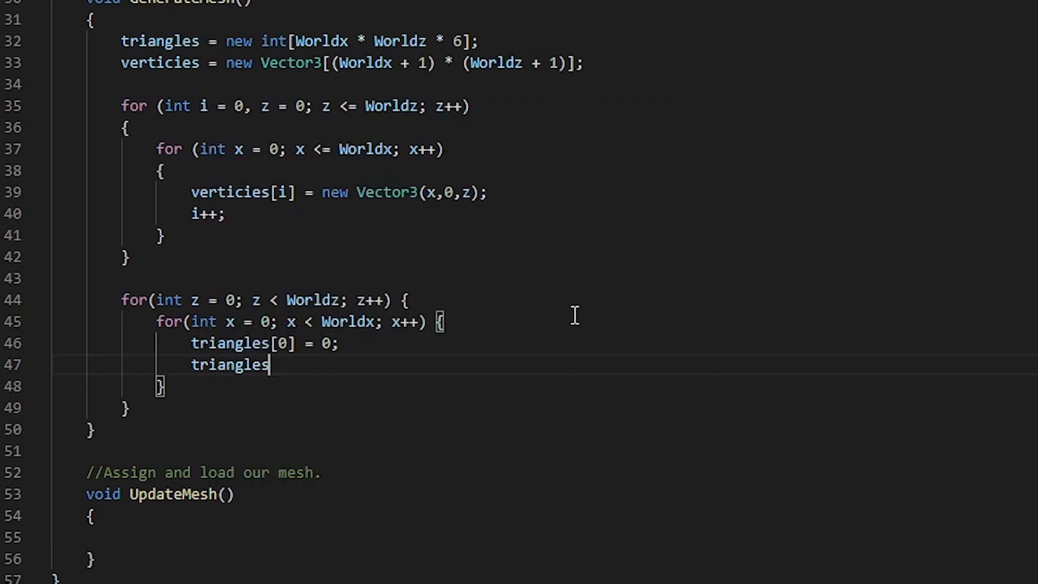
{"action": "type", "text": "[1]"}
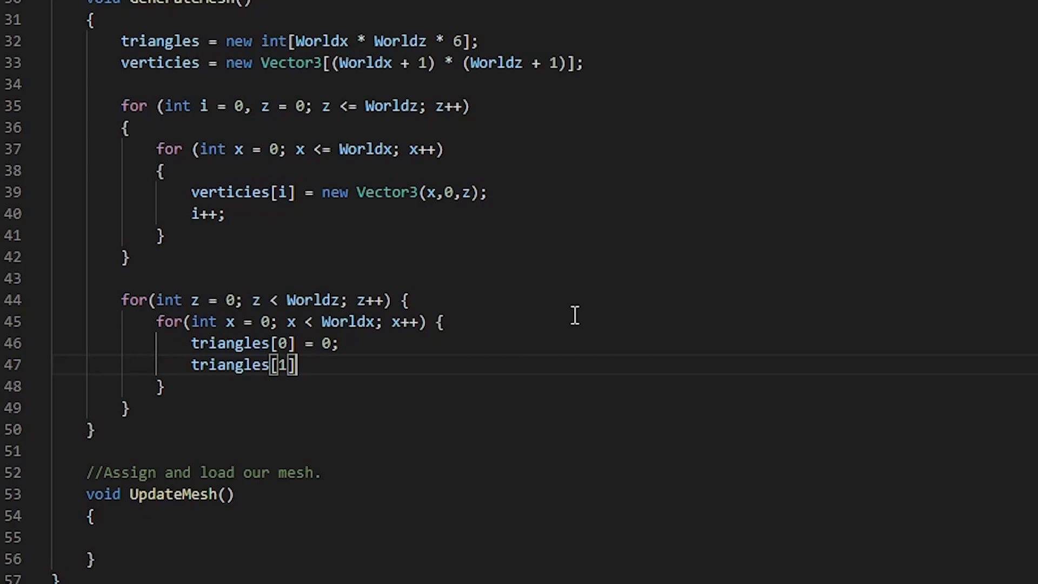
{"action": "type", "text": "="}
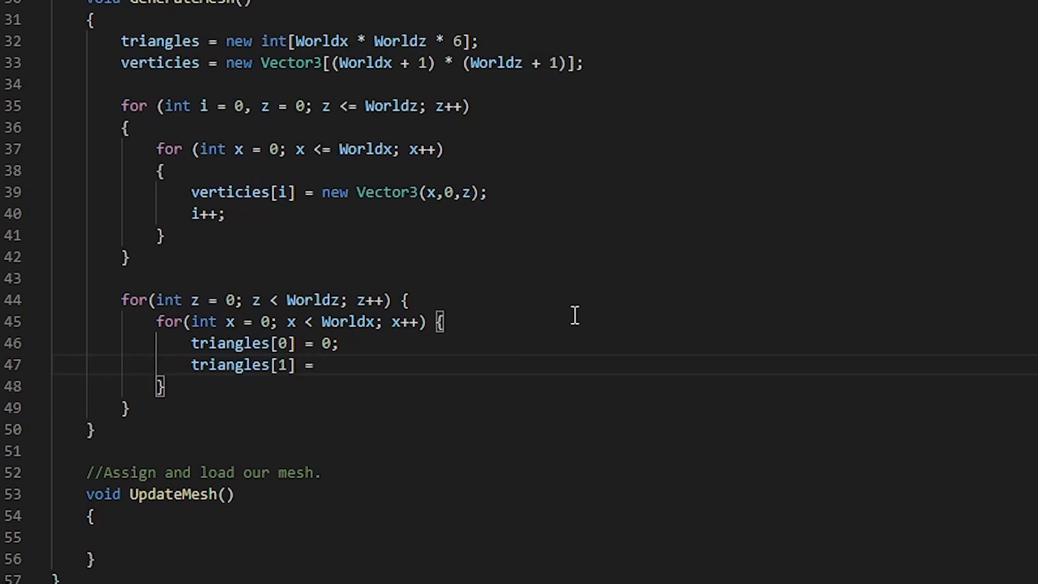
{"action": "type", "text": "worldz"}
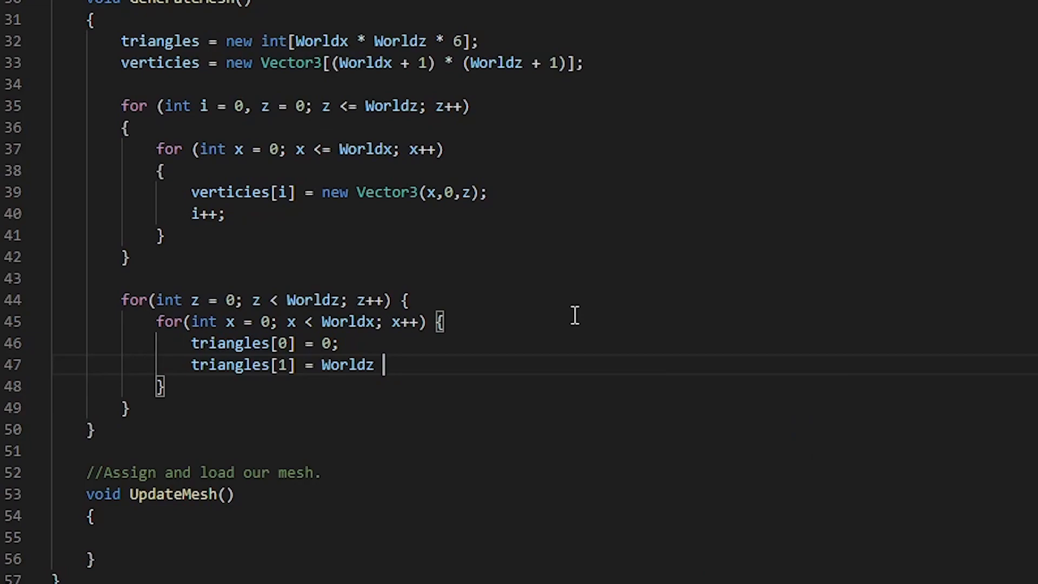
{"action": "type", "text": "+ 1;"}
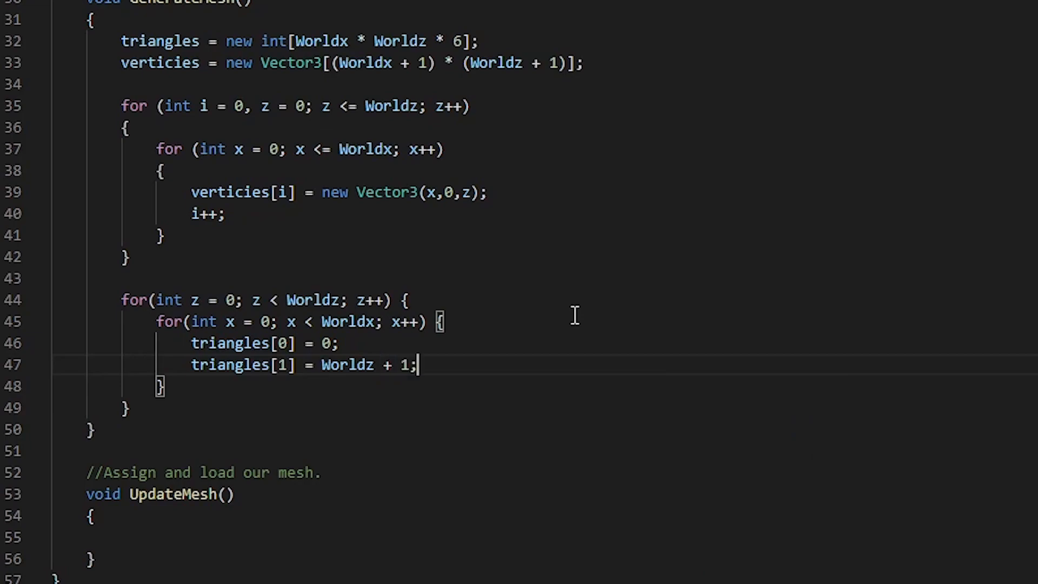
{"action": "key", "text": "Return"}
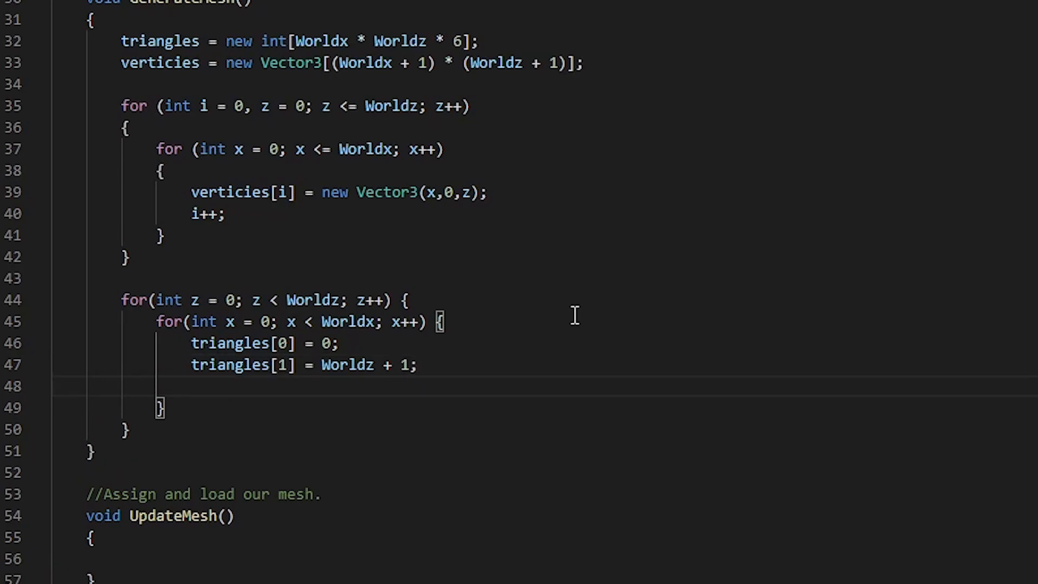
Step: Add triangles[2] = 1, [3] = 1, [4] = Worldz + 1 and [5] = Worldz + 2
{"action": "type", "text": "traingles[]"}
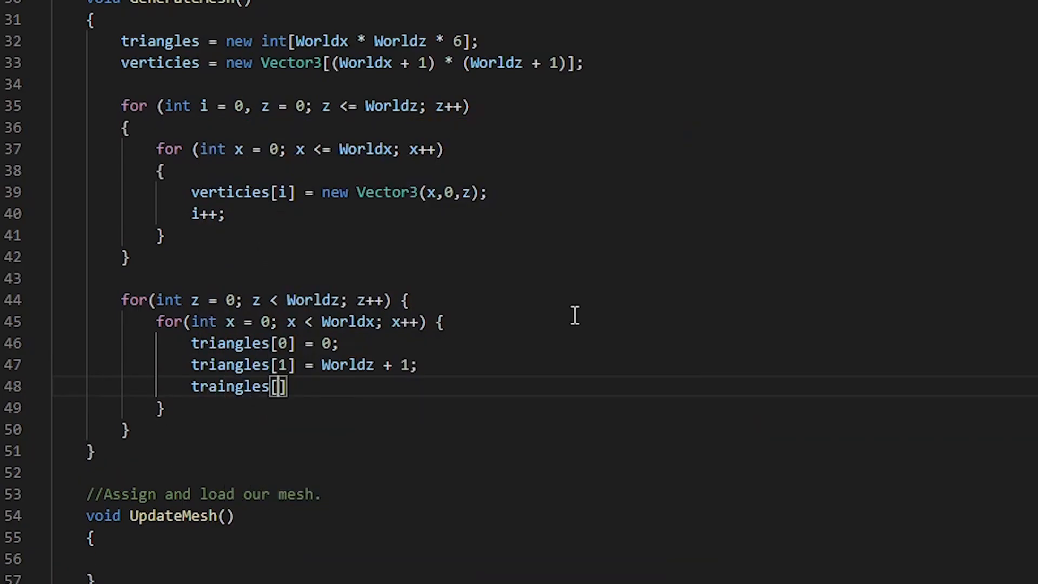
{"action": "type", "text": "2] \\="}
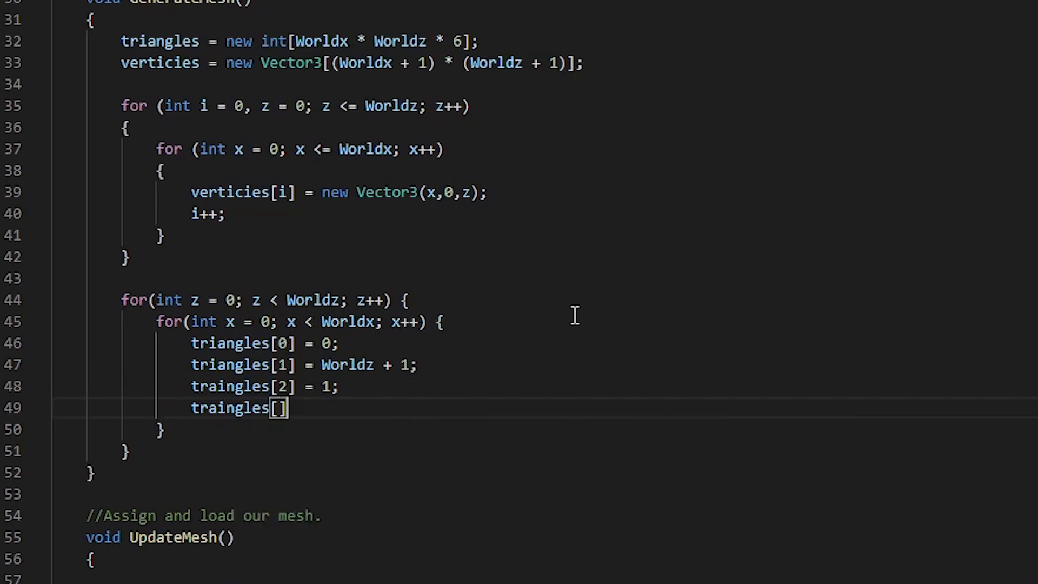
{"action": "type", "text": "3] \\="}
{"action": "type", "text": "traingles["}
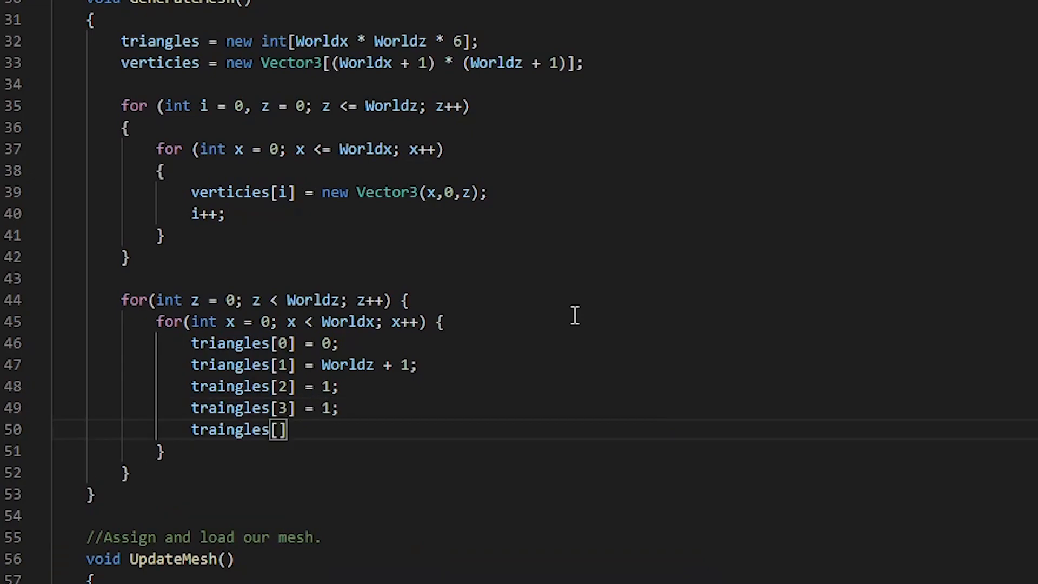
{"action": "type", "text": "4] = worldz + 1;"}
{"action": "type", "text": "traingles[5] = Worldz + 2;"}
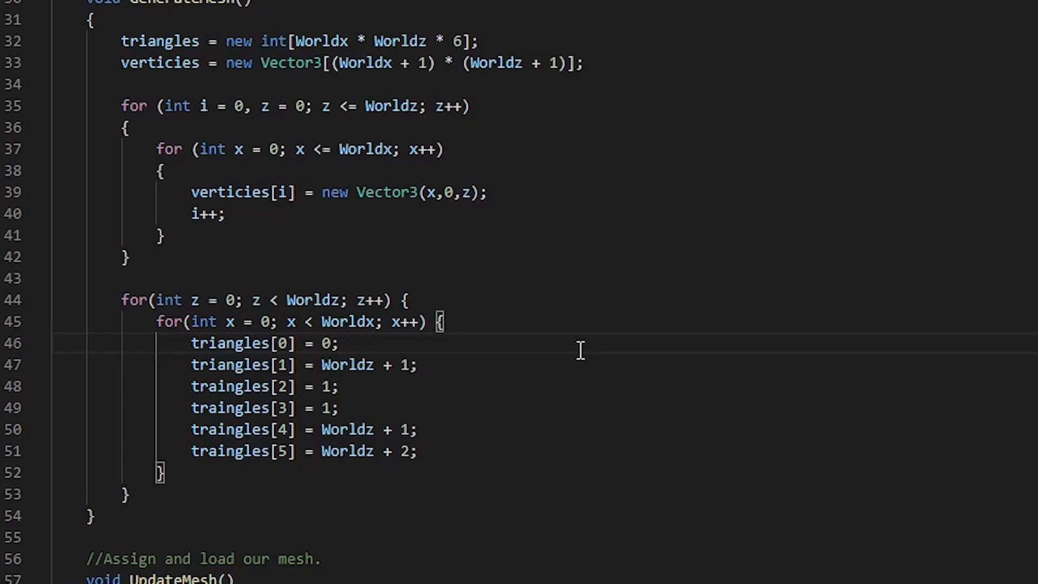
Step: Space the two triangle groups apart and declare int tris = 0; and int verts = 0; above the loop
{"action": "double_click", "coordinate": [346, 364]}
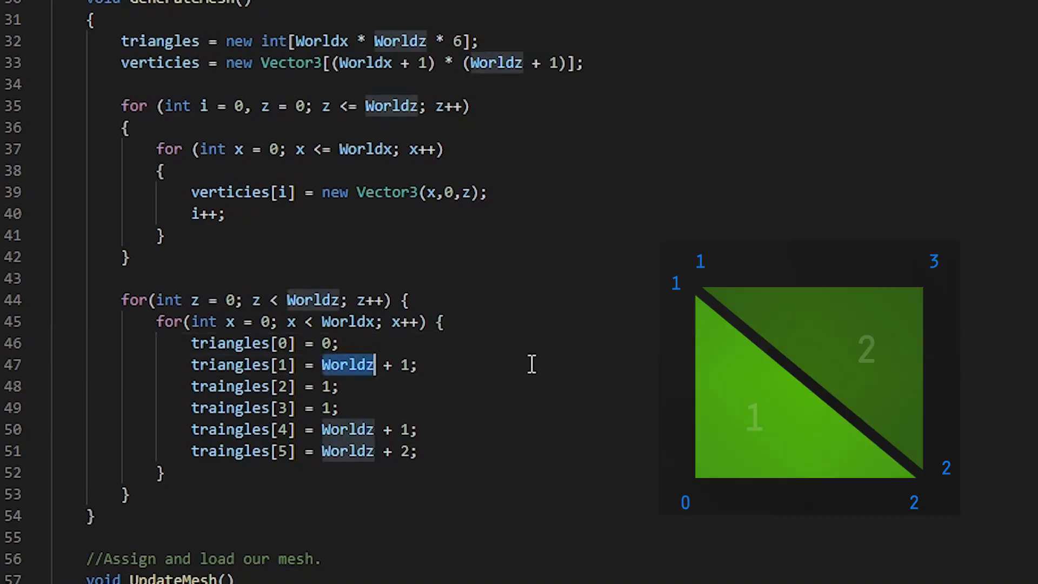
{"action": "left_click", "coordinate": [415, 364]}
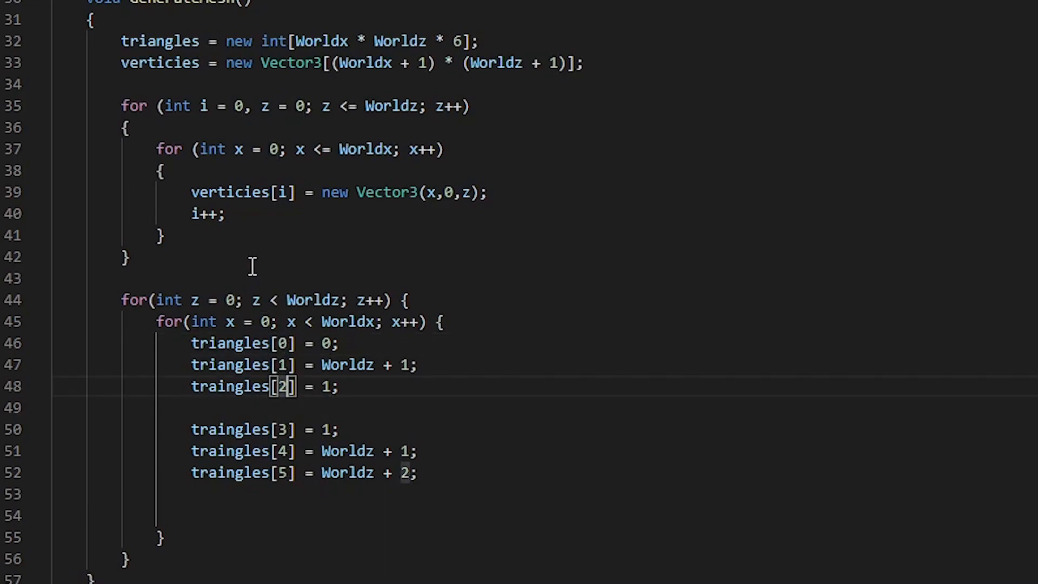
{"action": "key", "text": "Enter"}
{"action": "type", "text": "int verts = 0;"}
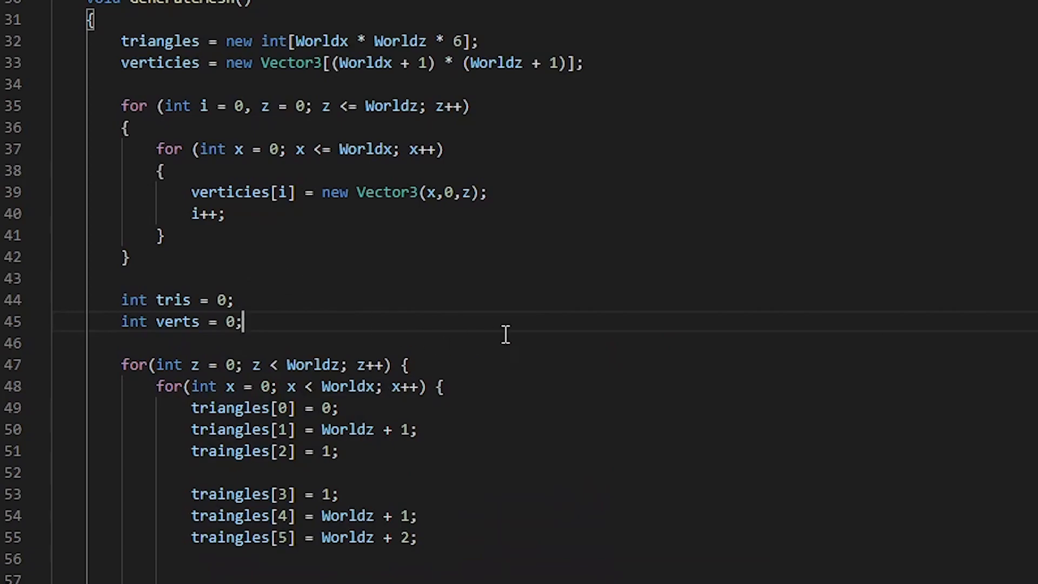
Step: Index each assignment as triangles[tris + n] and prefix each value with verts +
{"action": "scroll", "scroll_direction": "down", "scroll_amount": 3}
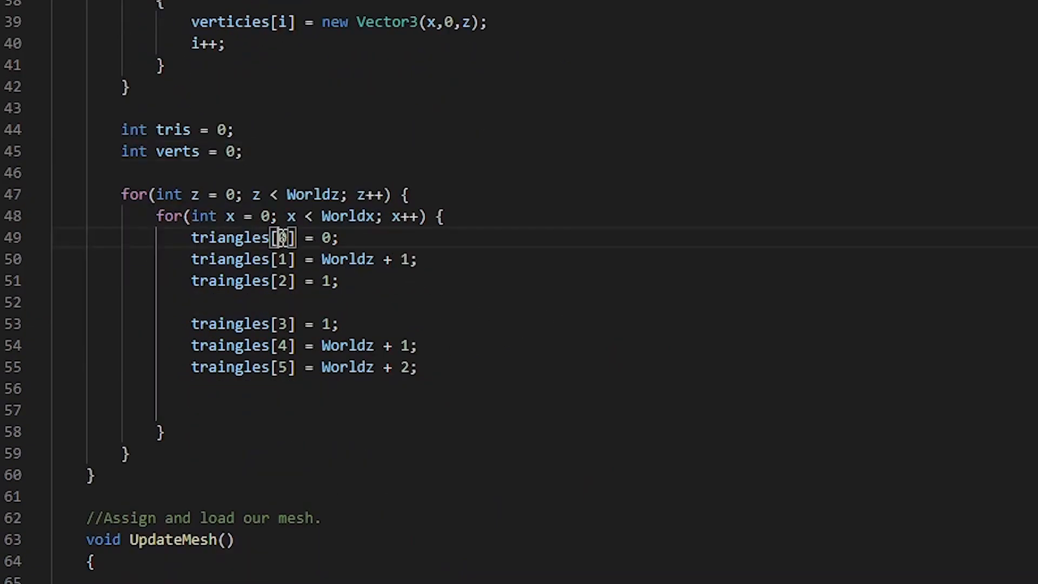
{"action": "mouse_move", "coordinate": [708, 231]}
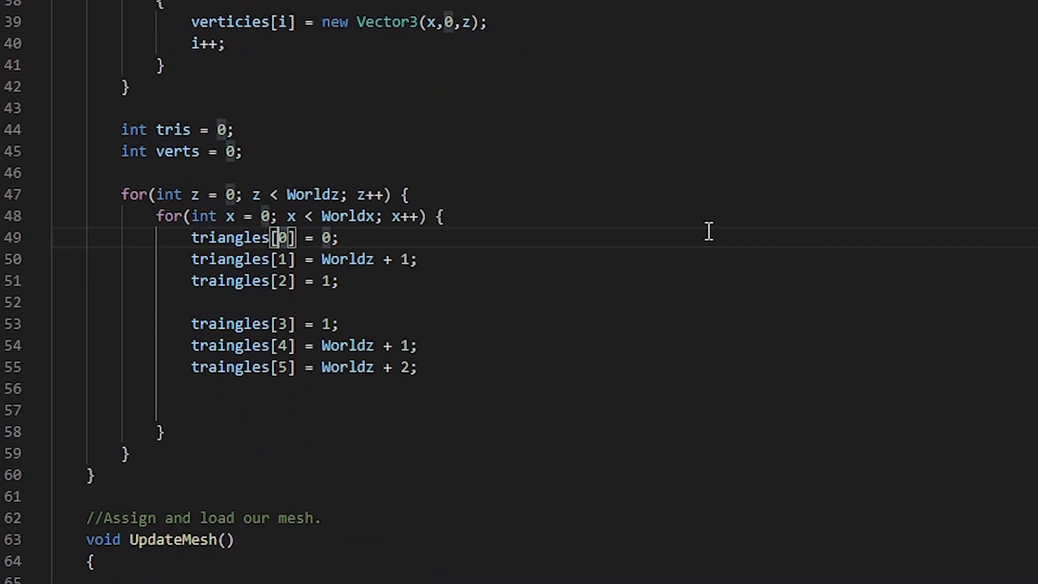
{"action": "type", "text": "tris +"}
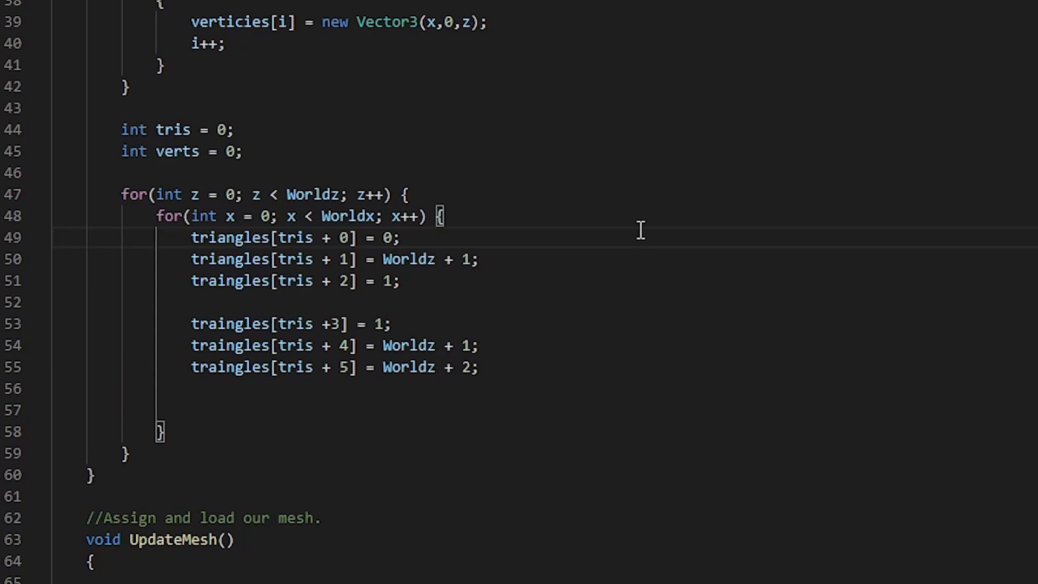
{"action": "double_click", "coordinate": [176, 151]}
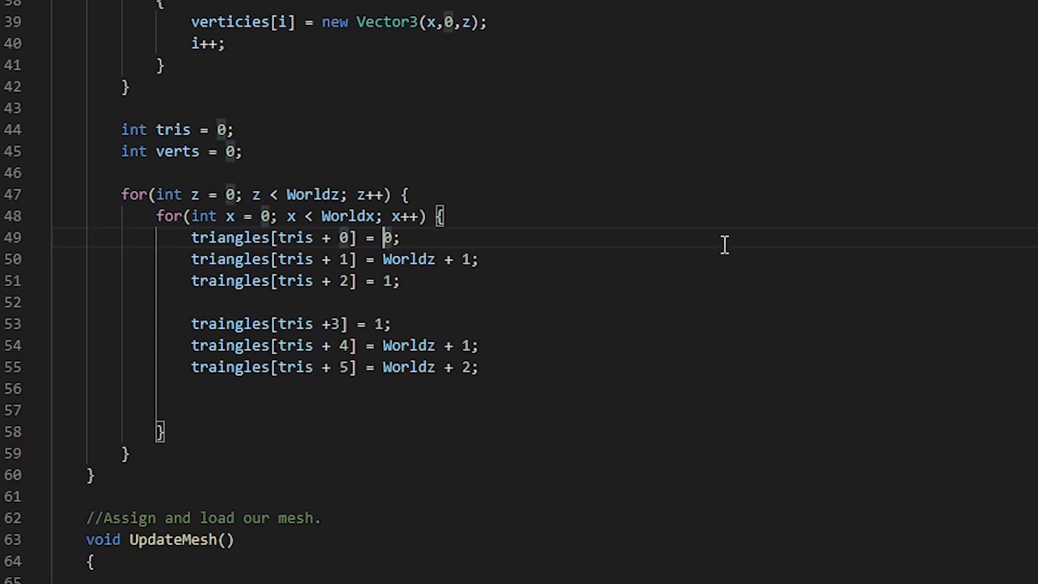
{"action": "type", "text": "verts + 0"}
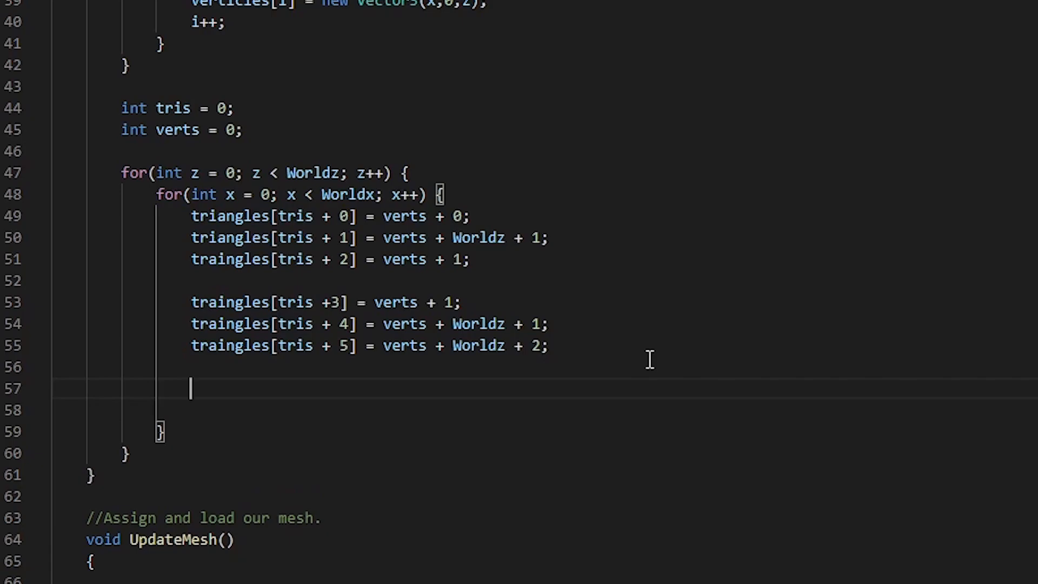
Step: After the six assignments add verts++; and tris += 6; per quad
{"action": "type", "text": "verts+"}
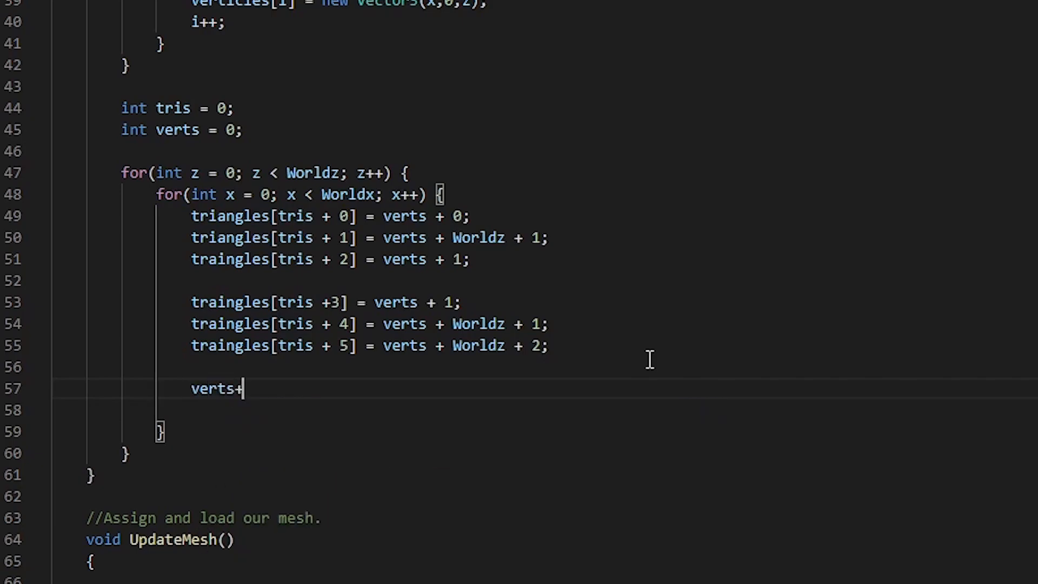
{"action": "type", "text": "+;"}
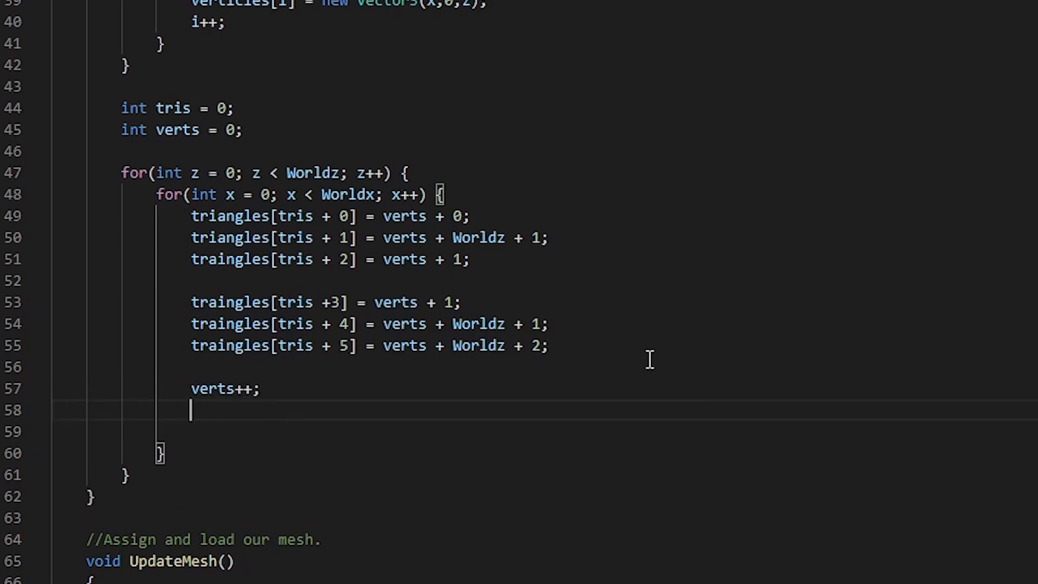
{"action": "type", "text": "tru"}
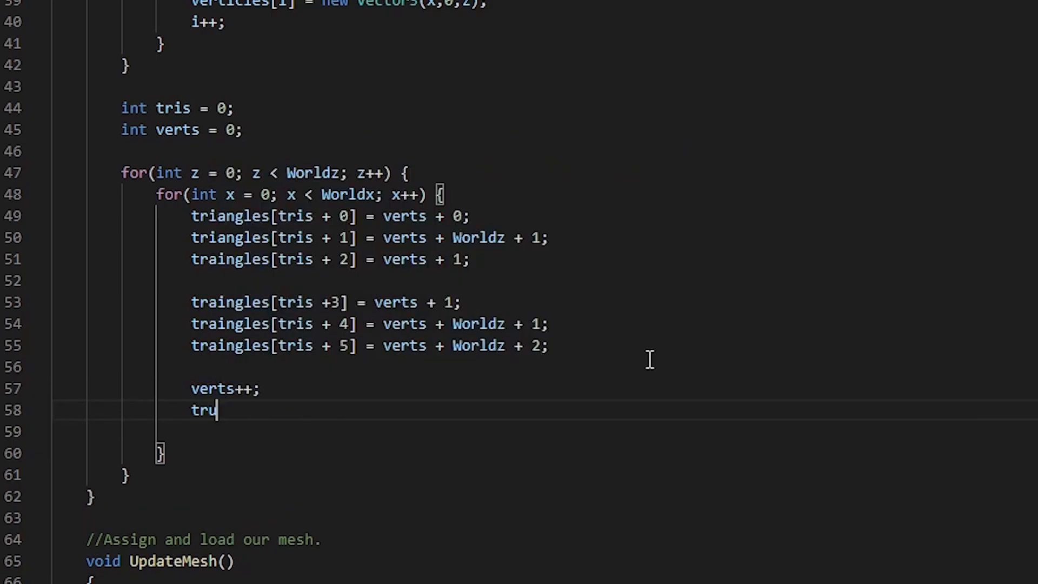
{"action": "type", "text": "is +"}
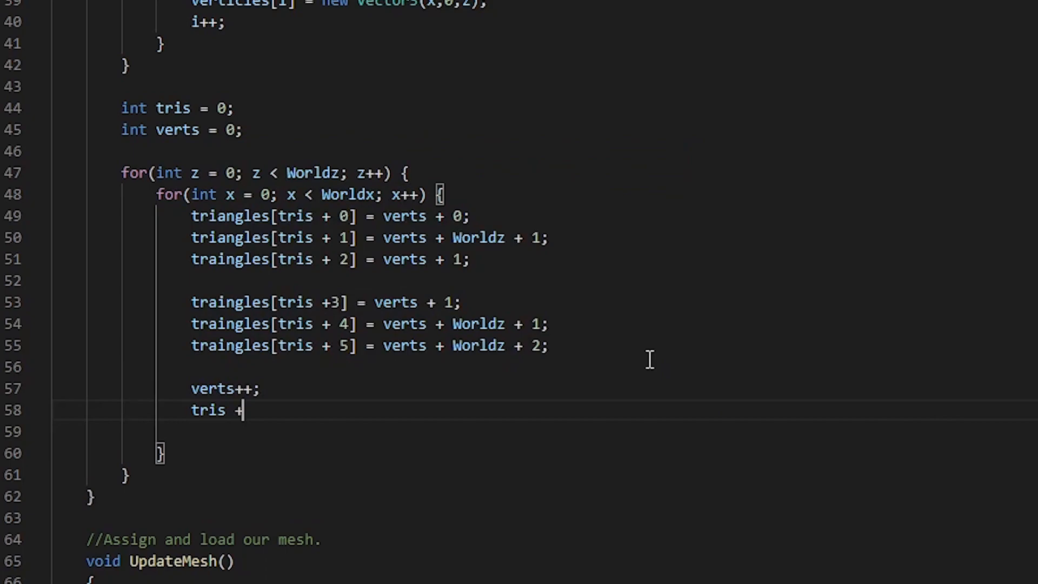
{"action": "type", "text": "= 6;"}
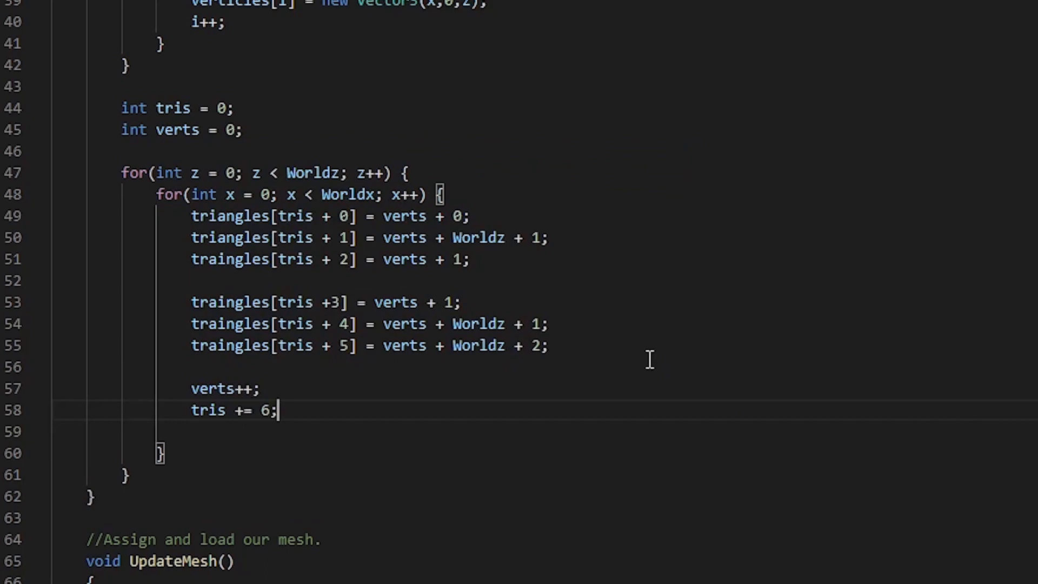
{"action": "key", "text": "Enter"}
{"action": "type", "text": "verts++;"}
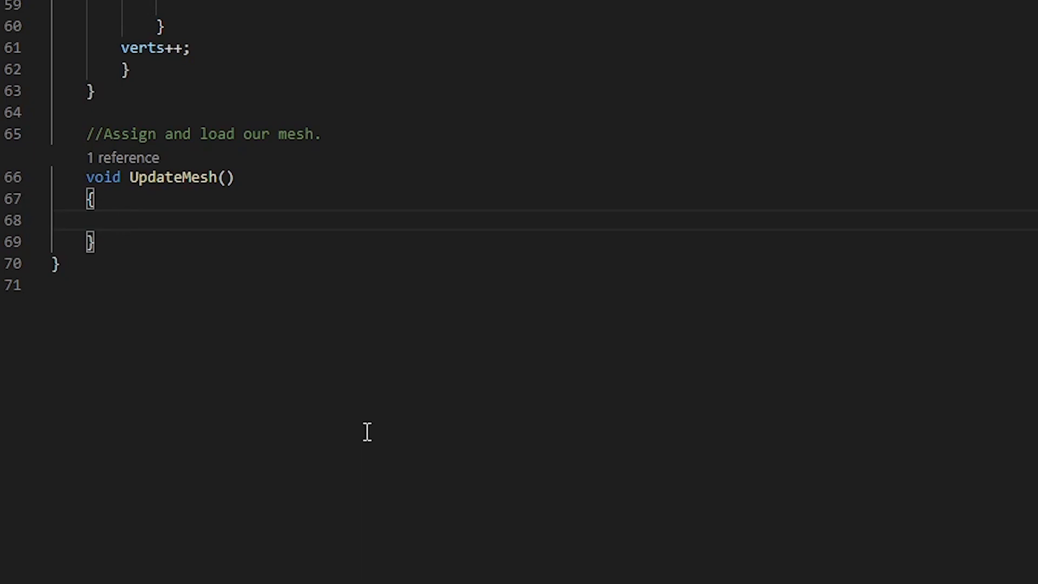
Step: Write mesh.Clear(), mesh.vertices = verticies, mesh.triangles = triangles and mesh.RecalculateNormals() in UpdateMesh
{"action": "type", "text": "mesh.Clear();"}
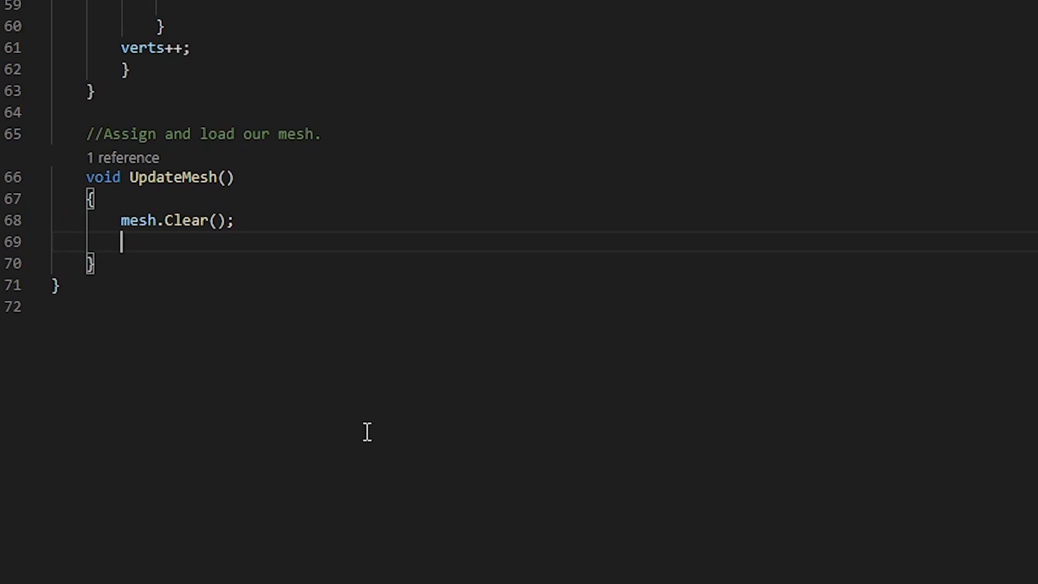
{"action": "type", "text": "mesh.triangles ="}
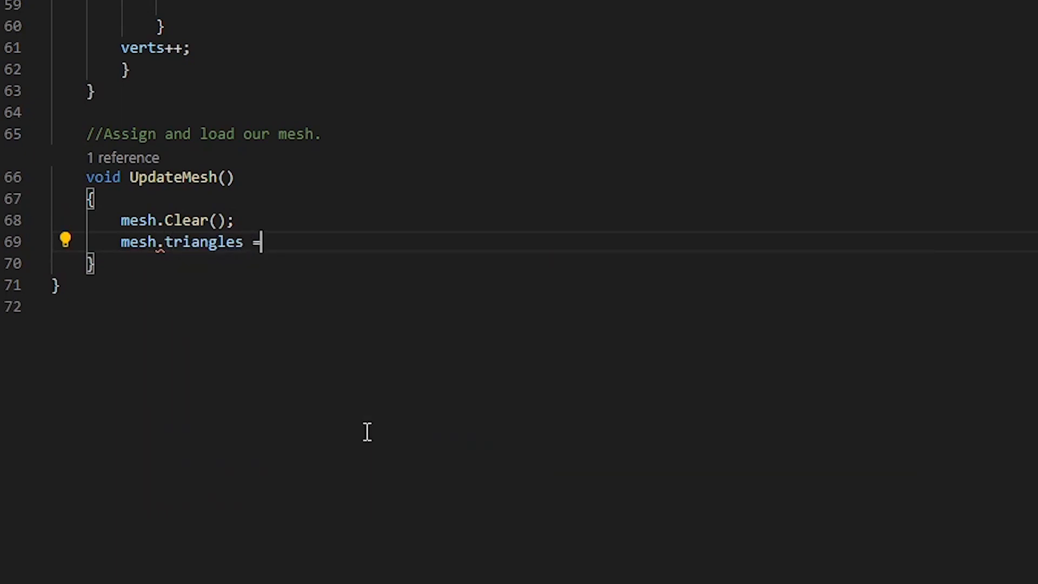
{"action": "type", "text": "triangles;"}
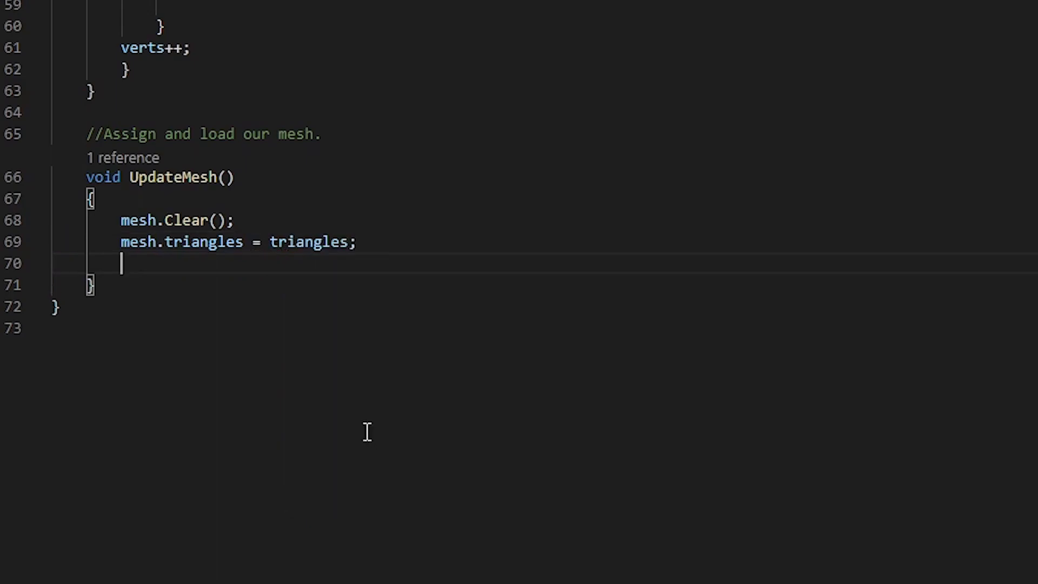
{"action": "type", "text": "mesh.vertices = verticies;"}
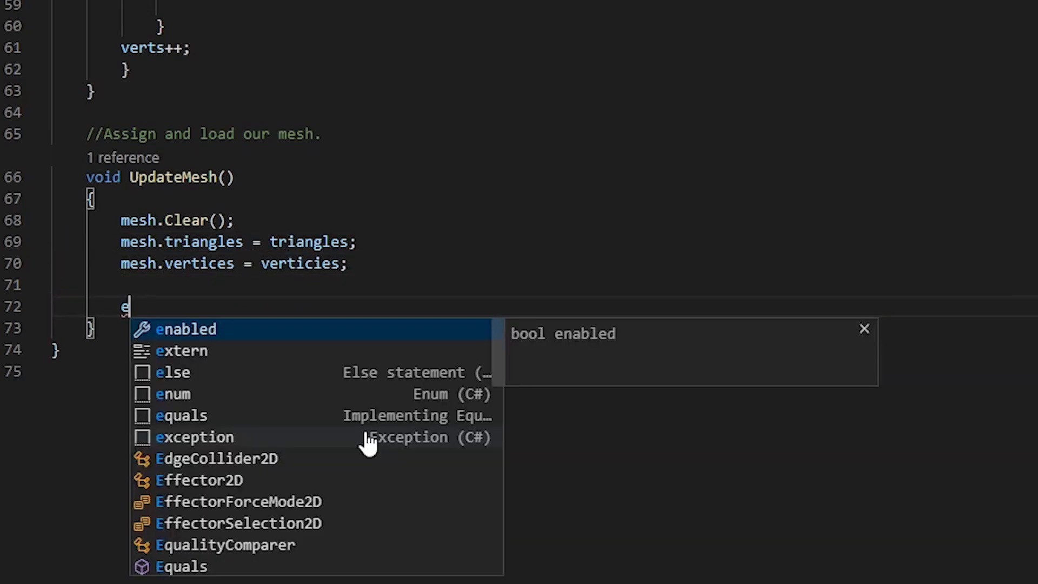
{"action": "type", "text": "mesh.RecalculateNormals"}
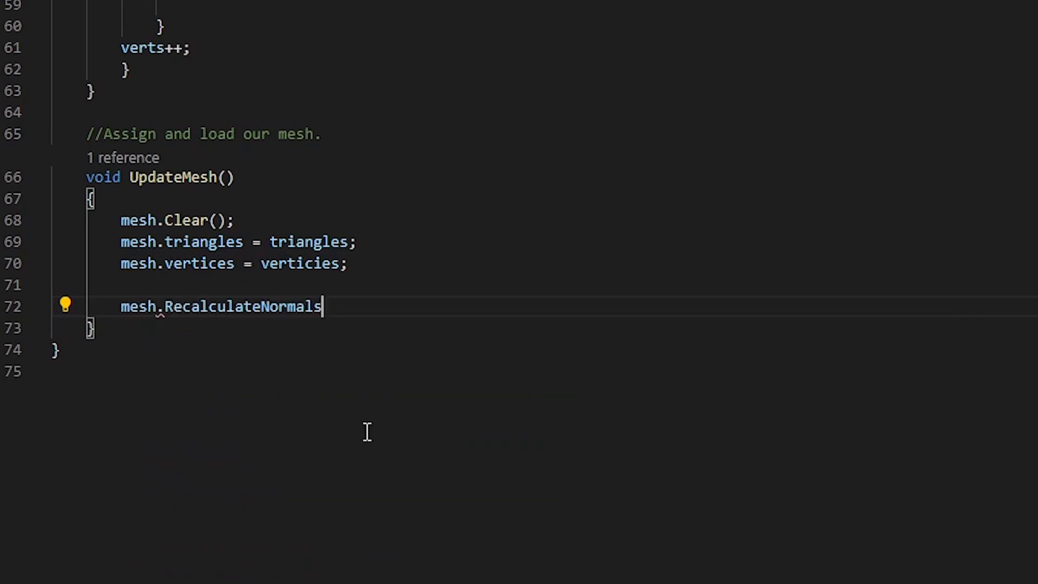
{"action": "type", "text": "();"}
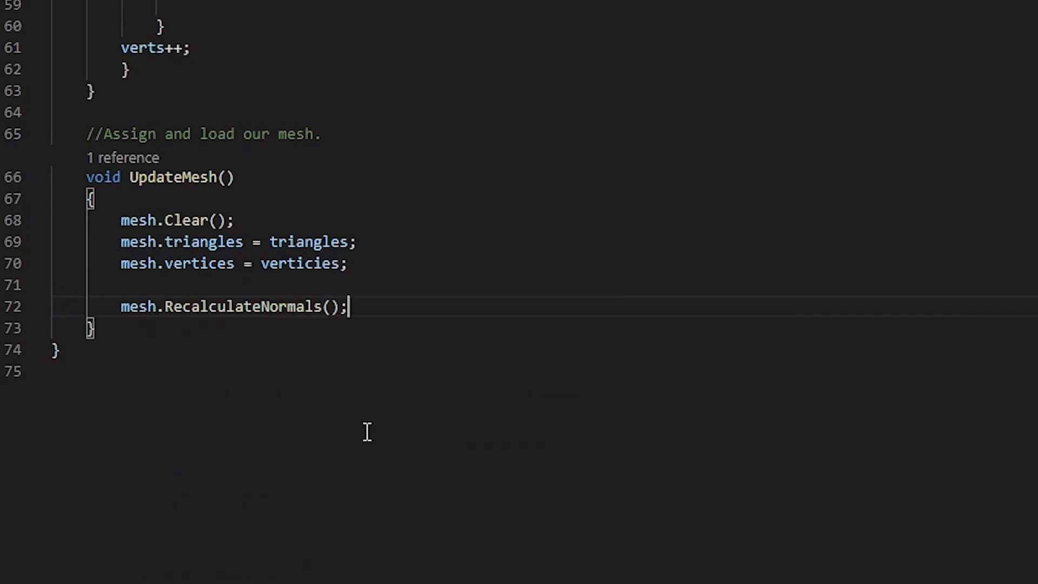
{"action": "mouse_move", "coordinate": [464, 367]}
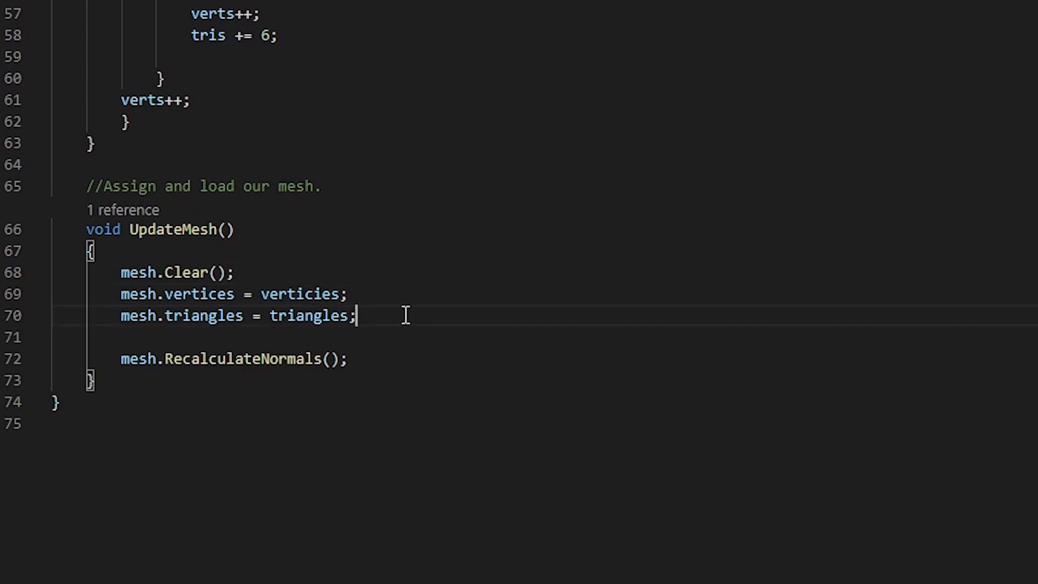
{"action": "mouse_move", "coordinate": [428, 291]}
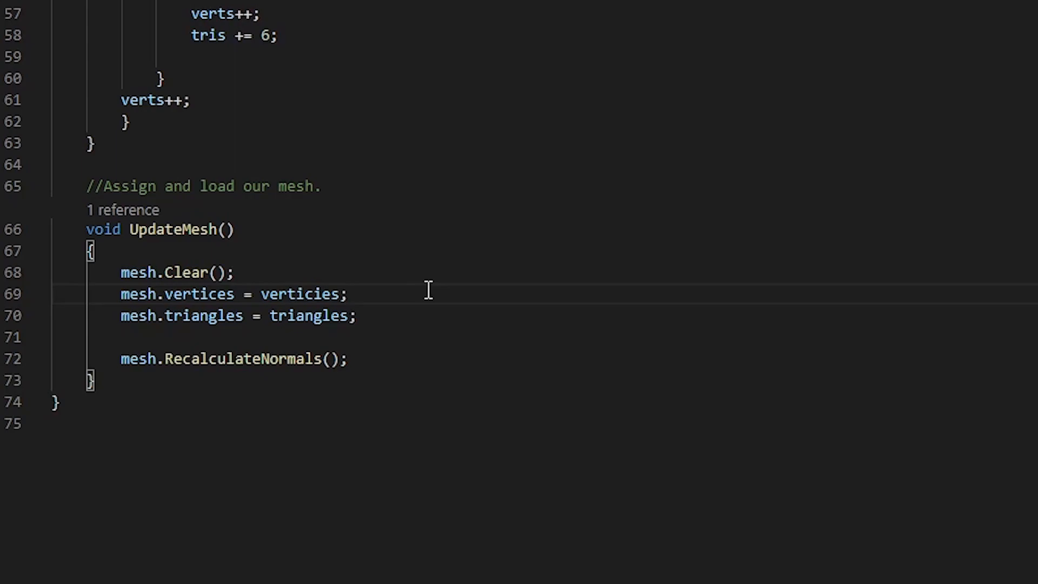
{"action": "mouse_move", "coordinate": [431, 296]}
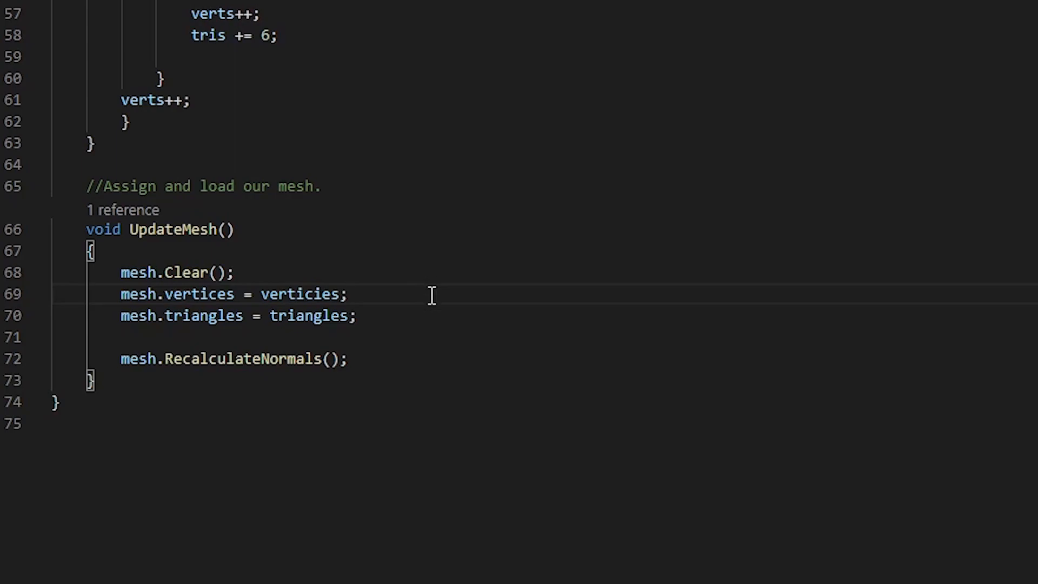
{"action": "mouse_move", "coordinate": [383, 344]}
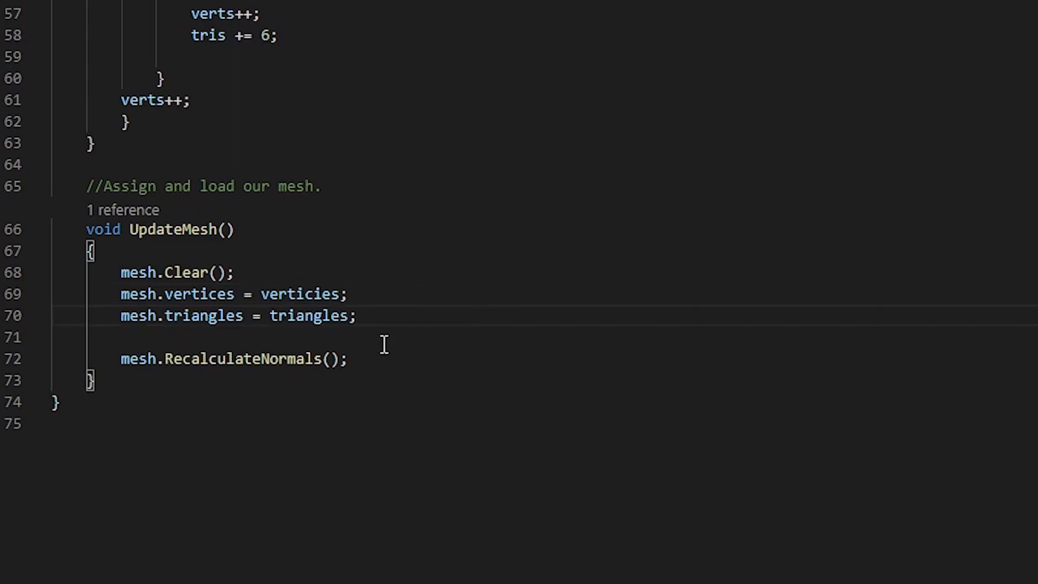
{"action": "mouse_move", "coordinate": [446, 293]}
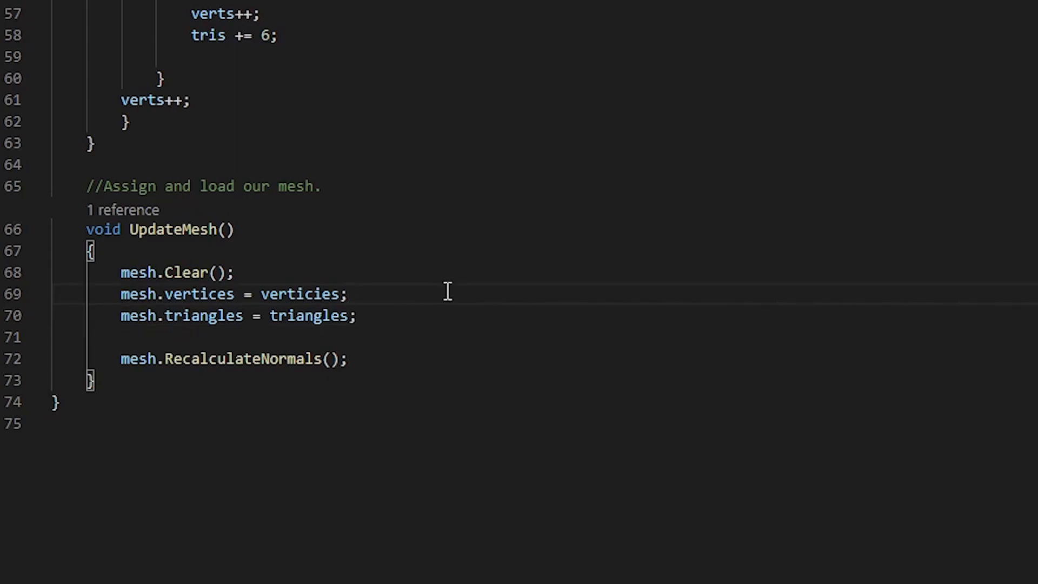
{"action": "mouse_move", "coordinate": [444, 308]}
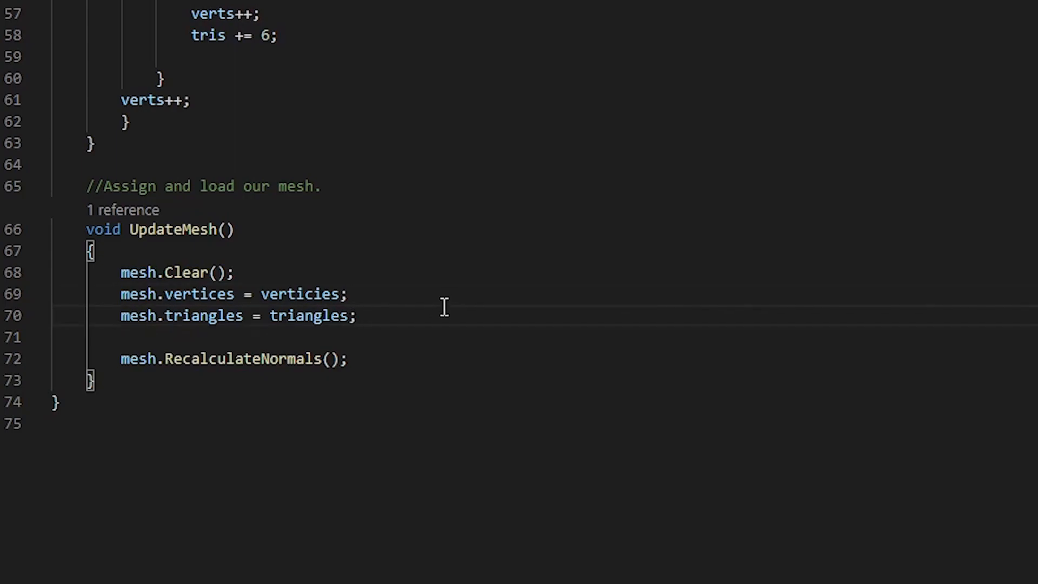
{"action": "left_click", "coordinate": [349, 294]}
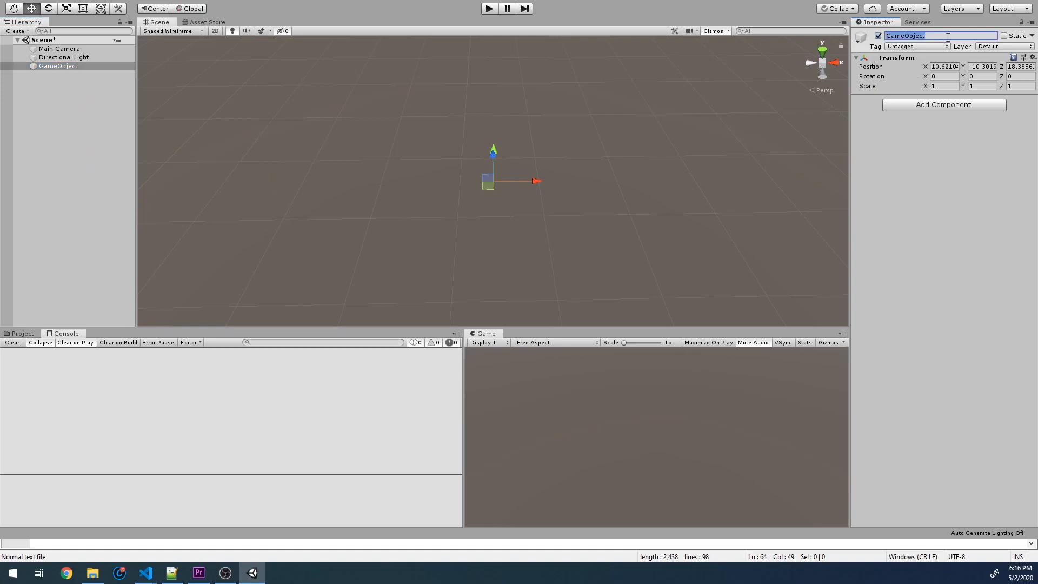
Step: Name the object MeshHolder and add Mesh Filter, Mesh Renderer and the MeshGenerator script
{"action": "type", "text": "MeshHolder"}
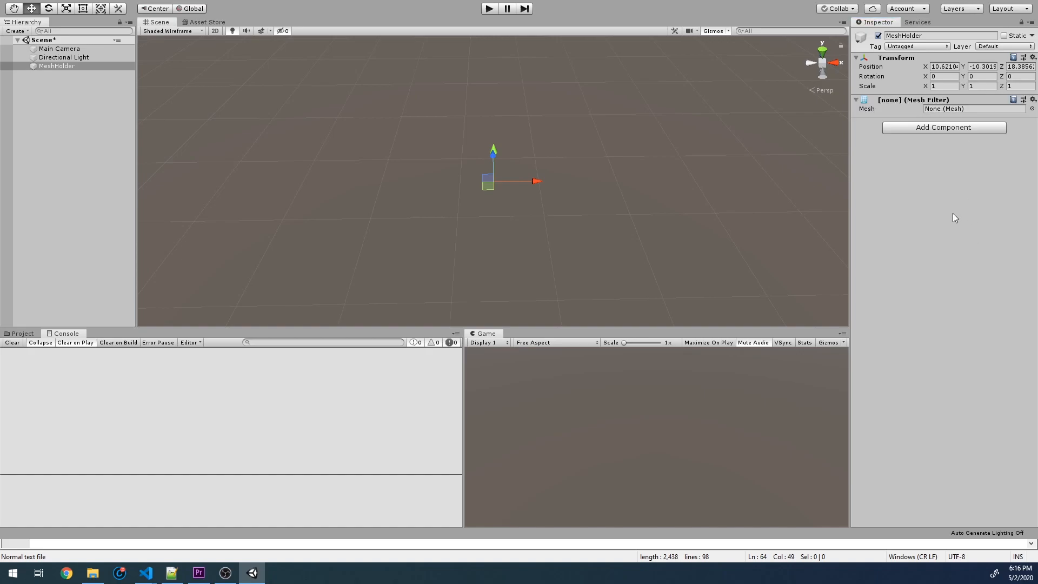
{"action": "left_click", "coordinate": [943, 127]}
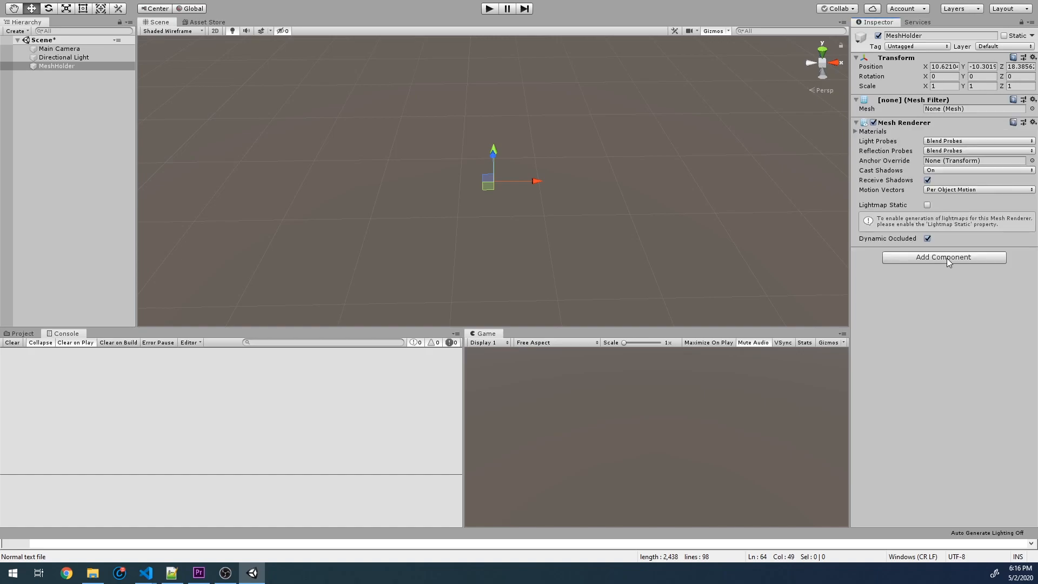
{"action": "left_click", "coordinate": [942, 257]}
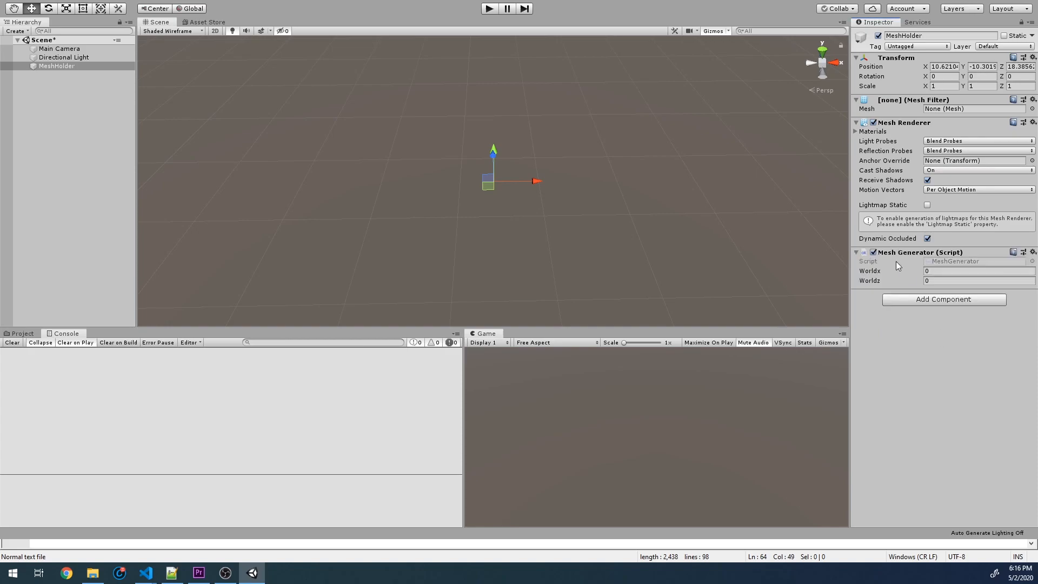
{"action": "left_click", "coordinate": [973, 270]}
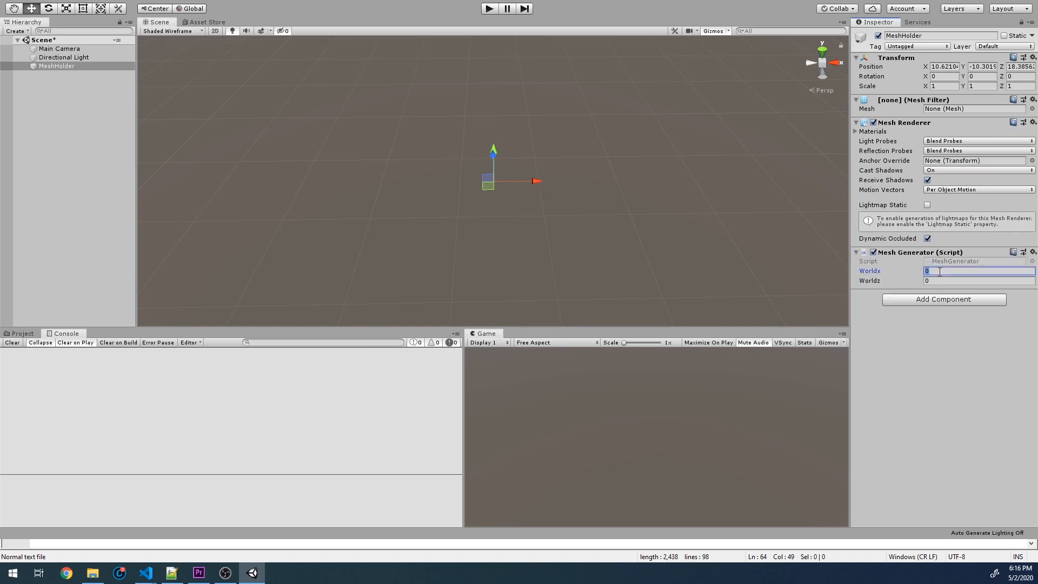
{"action": "left_click", "coordinate": [22, 333]}
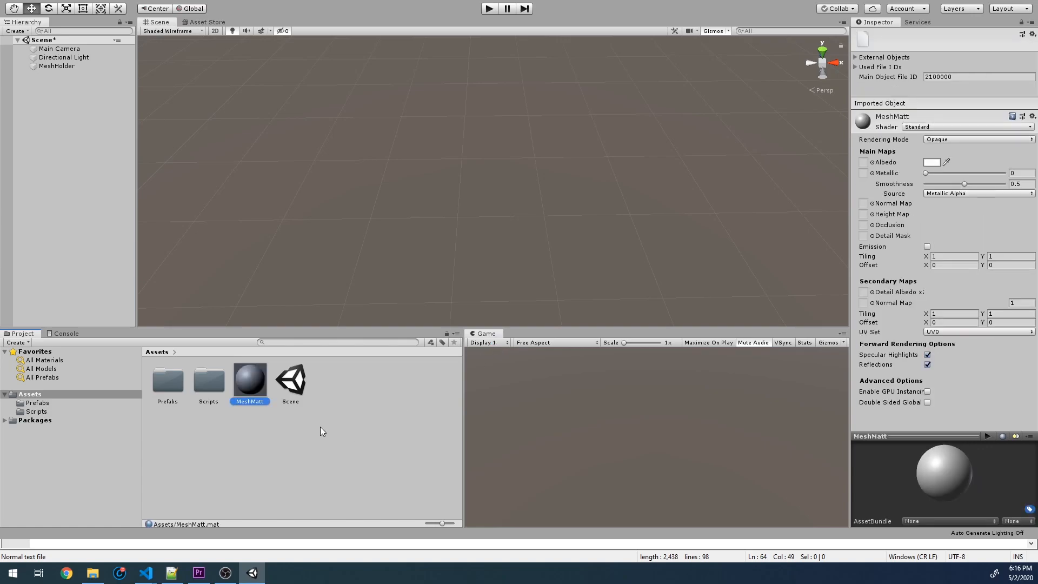
Step: Play the scene to render the triangulated 10x10 grid, then exit play mode
{"action": "left_click", "coordinate": [56, 65]}
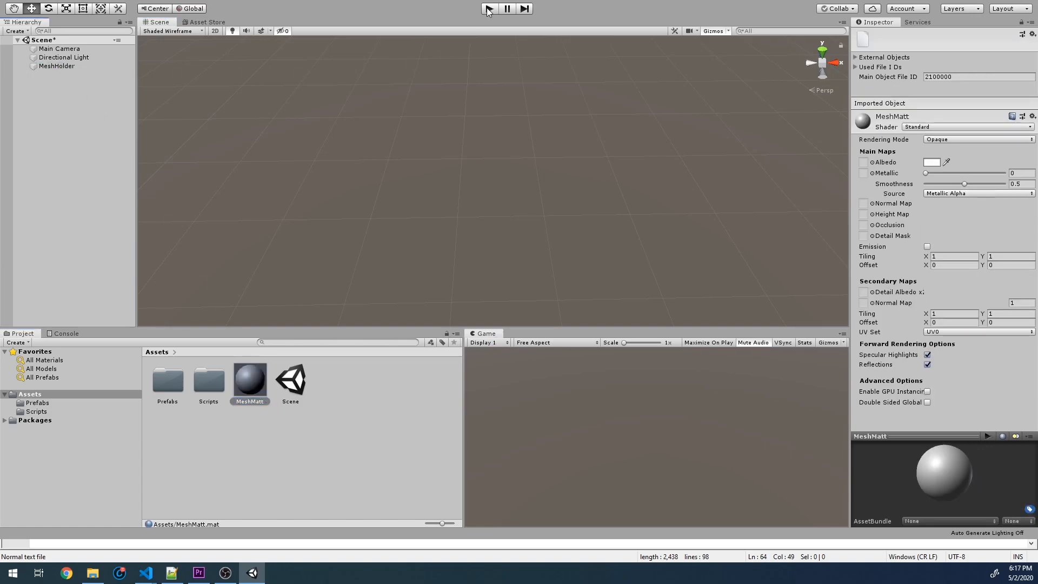
{"action": "left_click", "coordinate": [488, 9]}
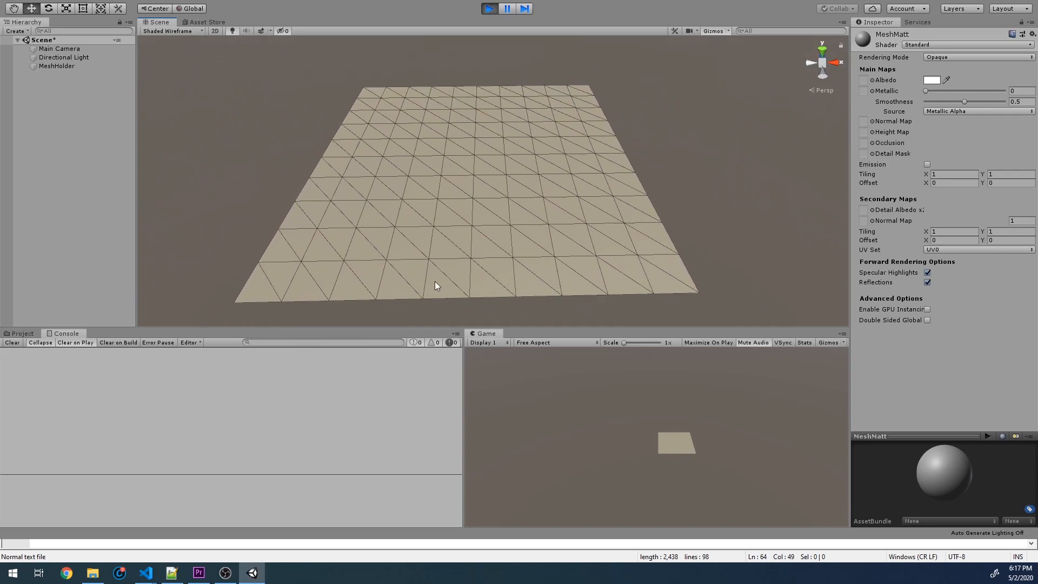
{"action": "mouse_move", "coordinate": [446, 281]}
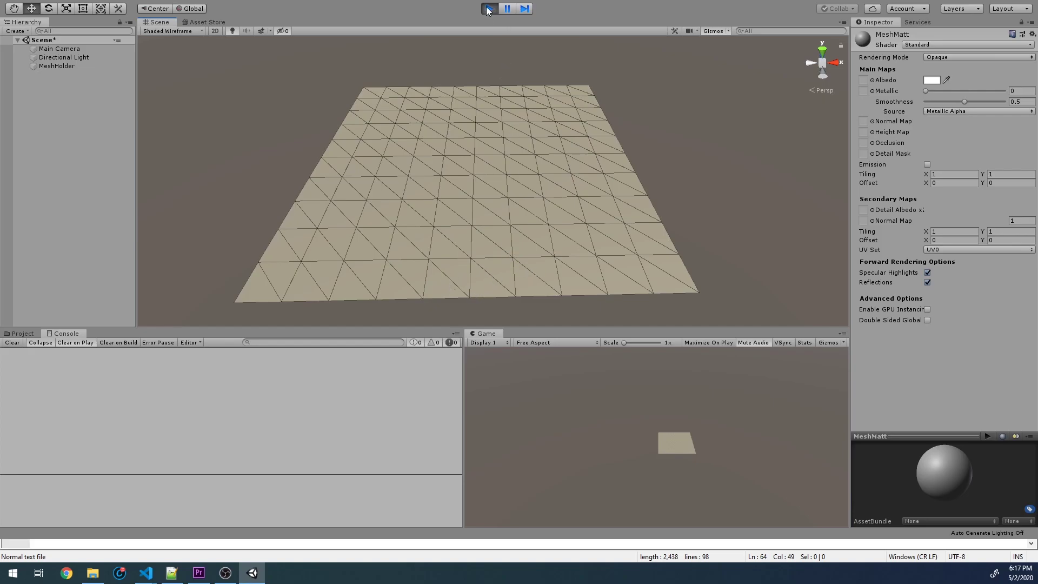
{"action": "left_click", "coordinate": [487, 9]}
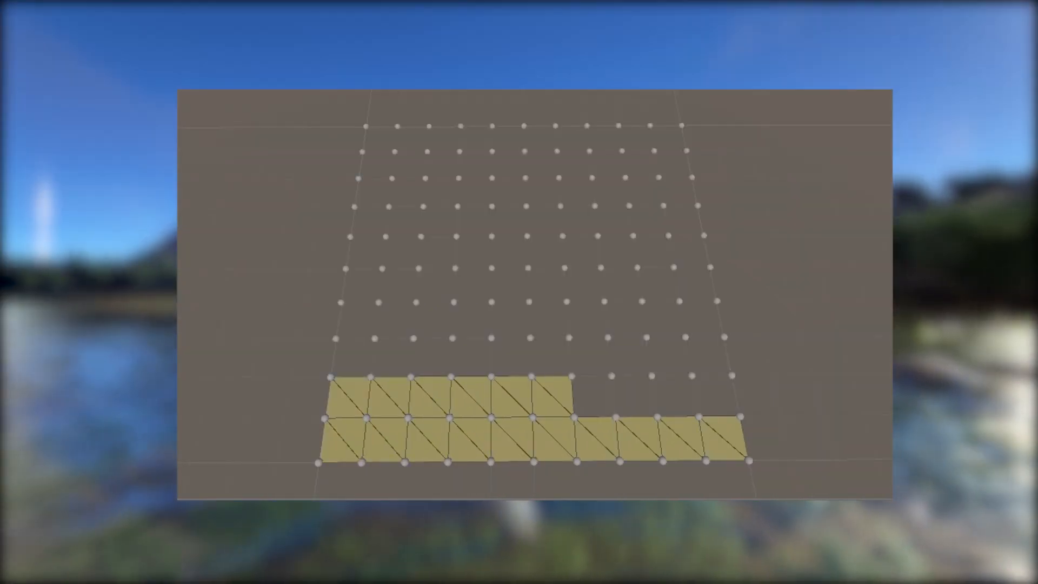